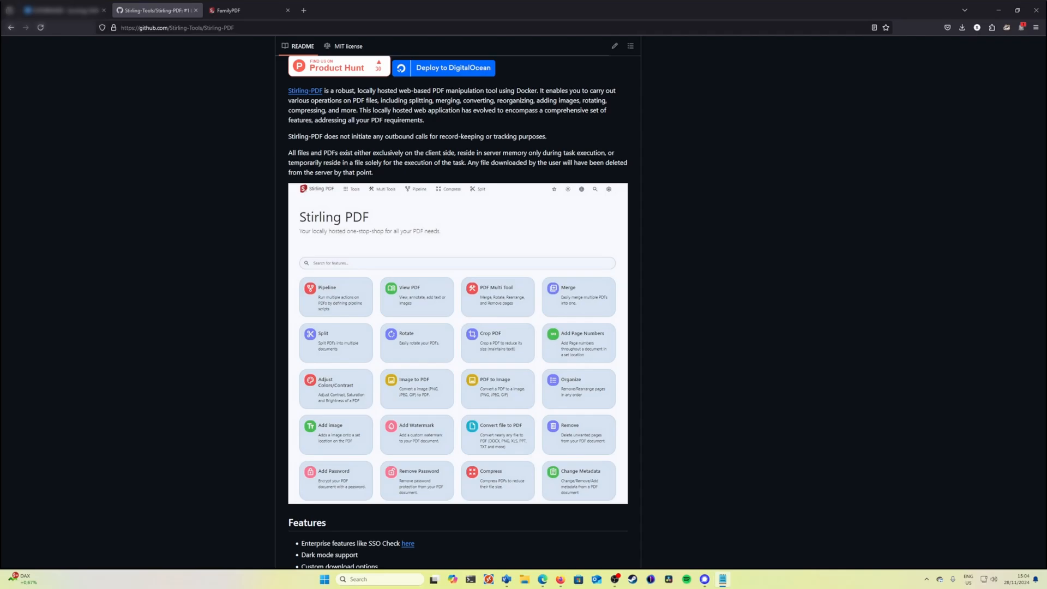
- Scroll through the FamilyPDF instance's tool catalogue and return to the Stirling PDF project page
click(240, 10)
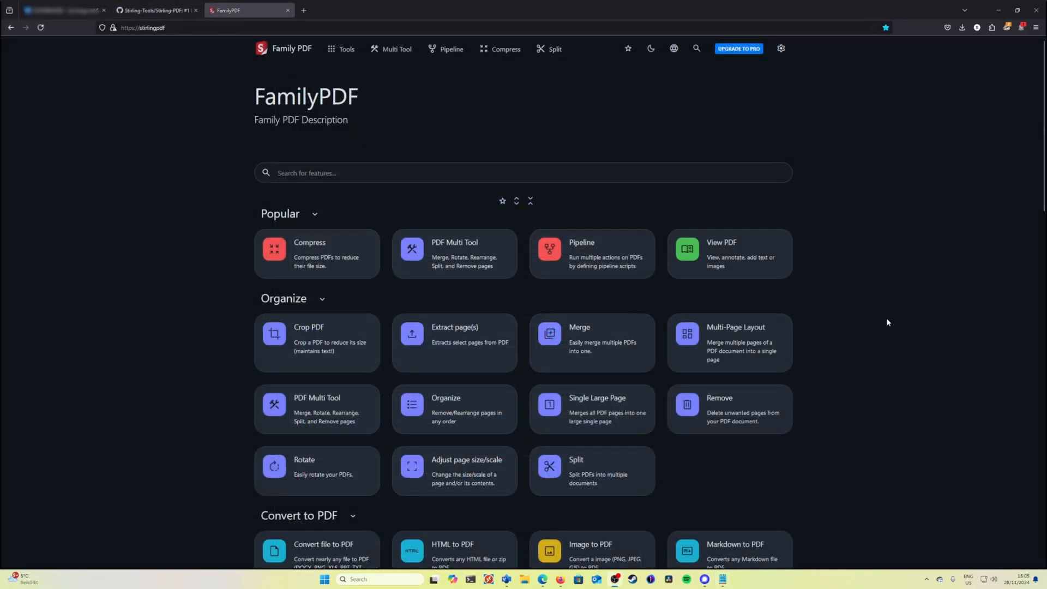
scroll(down, 3)
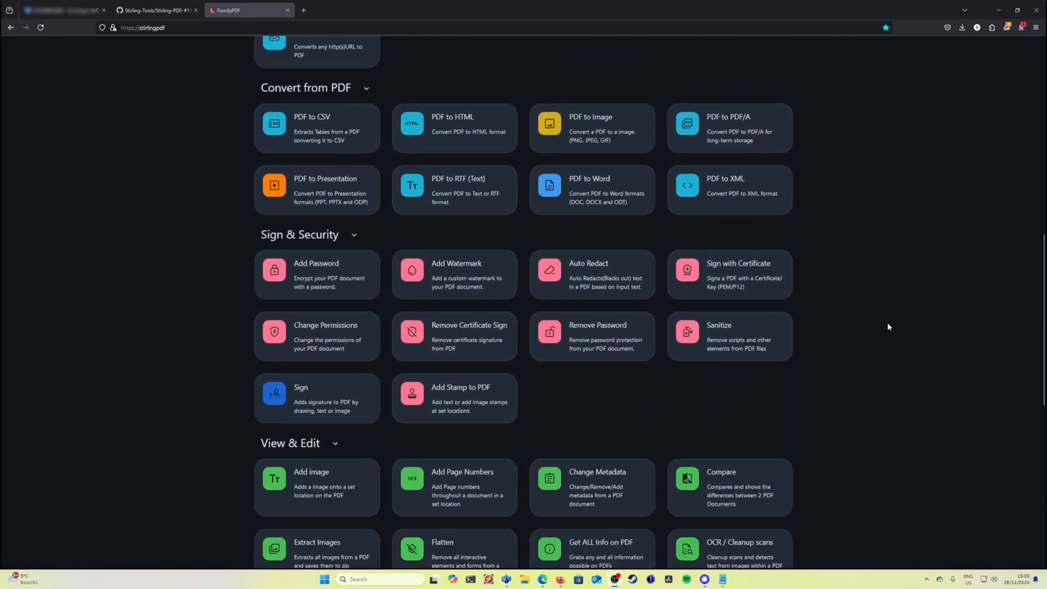
scroll(down, 3)
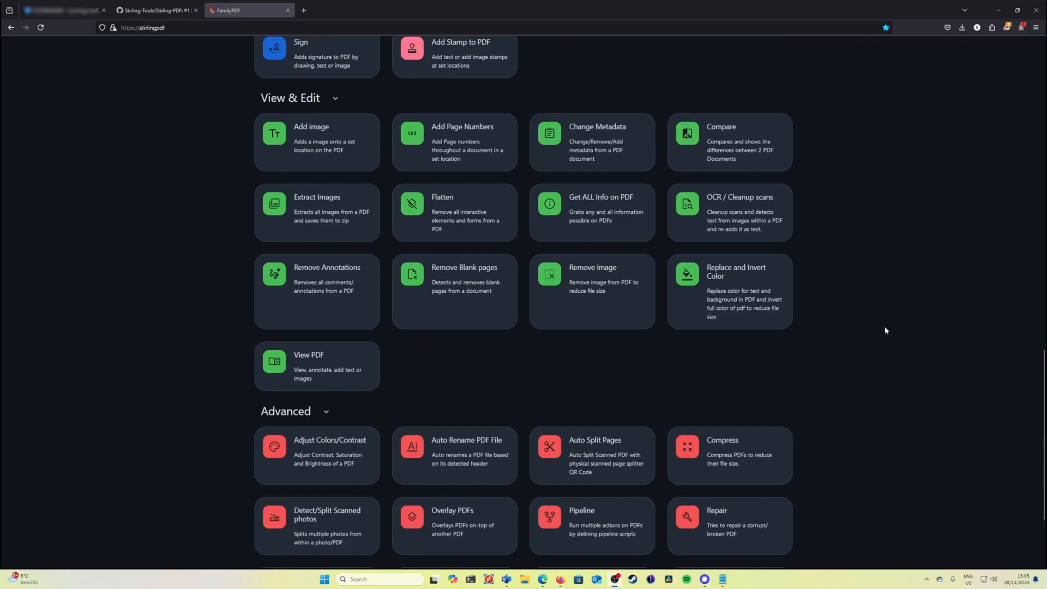
scroll(down, 3)
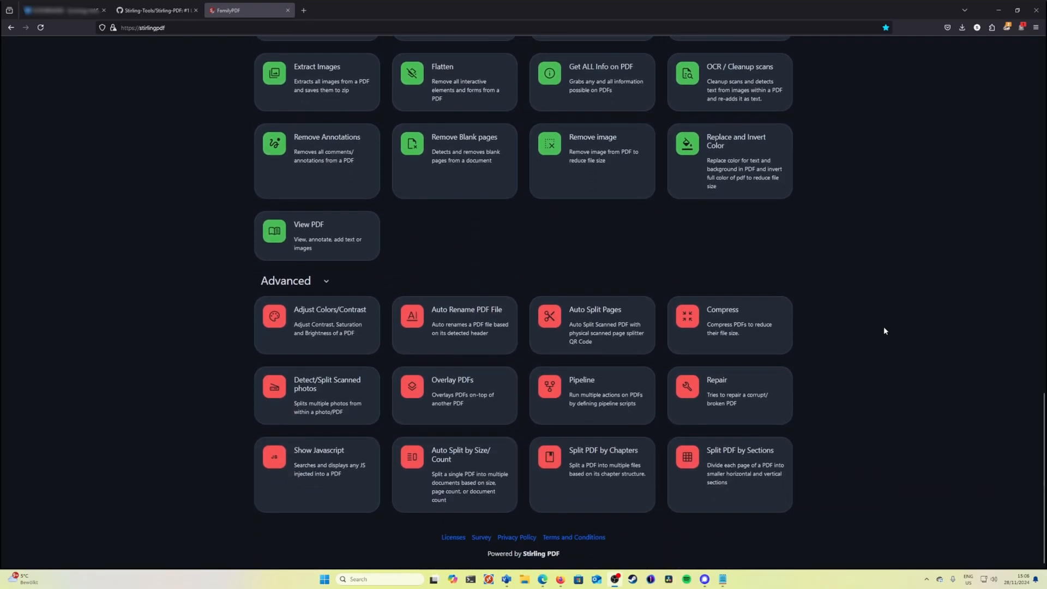
click(156, 9)
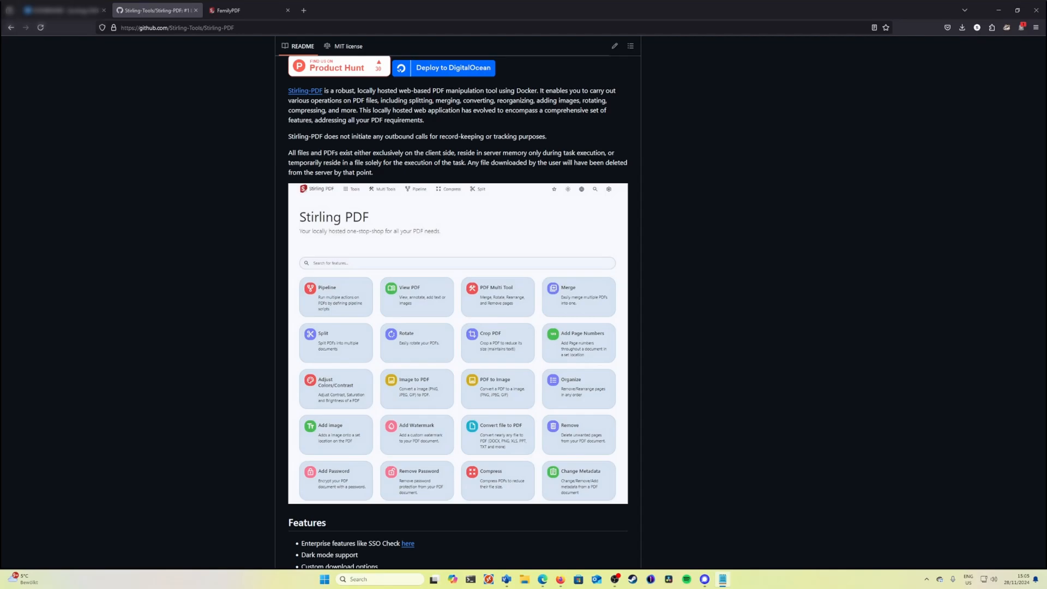
scroll(down, 3)
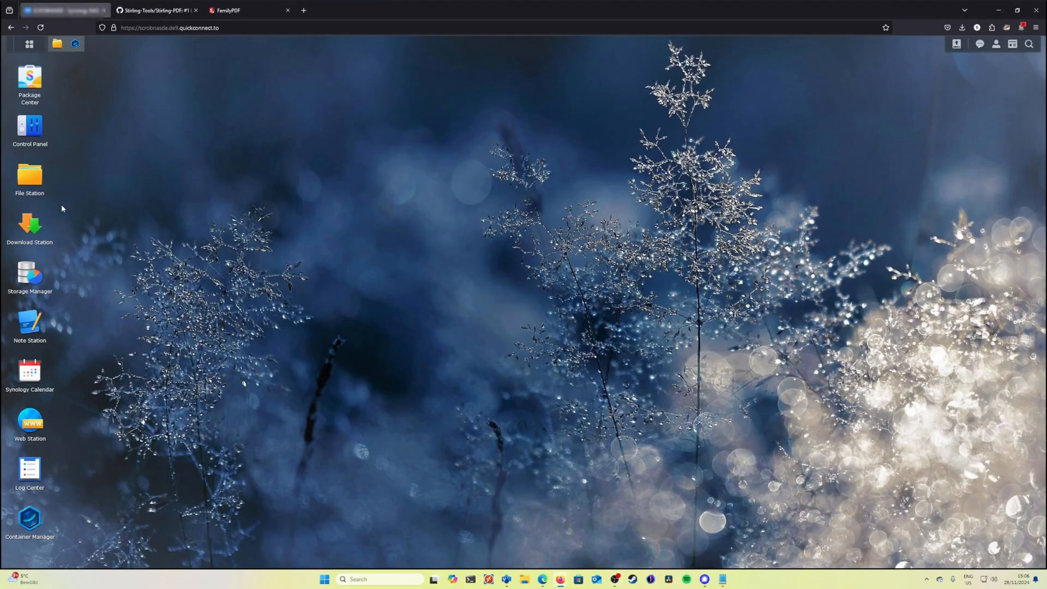
- In File Station, create a new folder named 'test' inside the docker share and open it
double_click(30, 175)
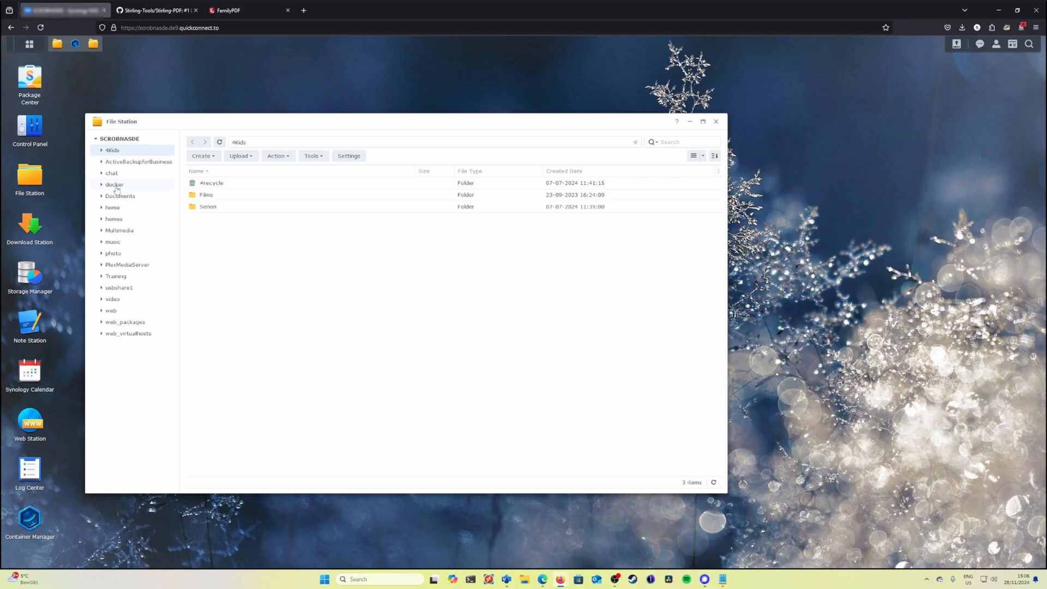
click(115, 184)
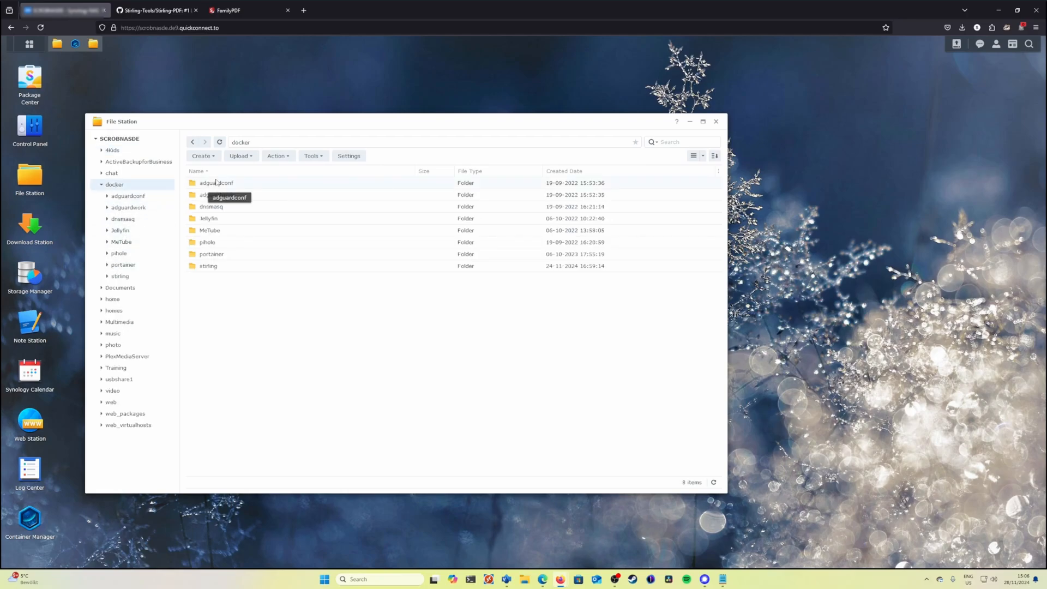
click(203, 156)
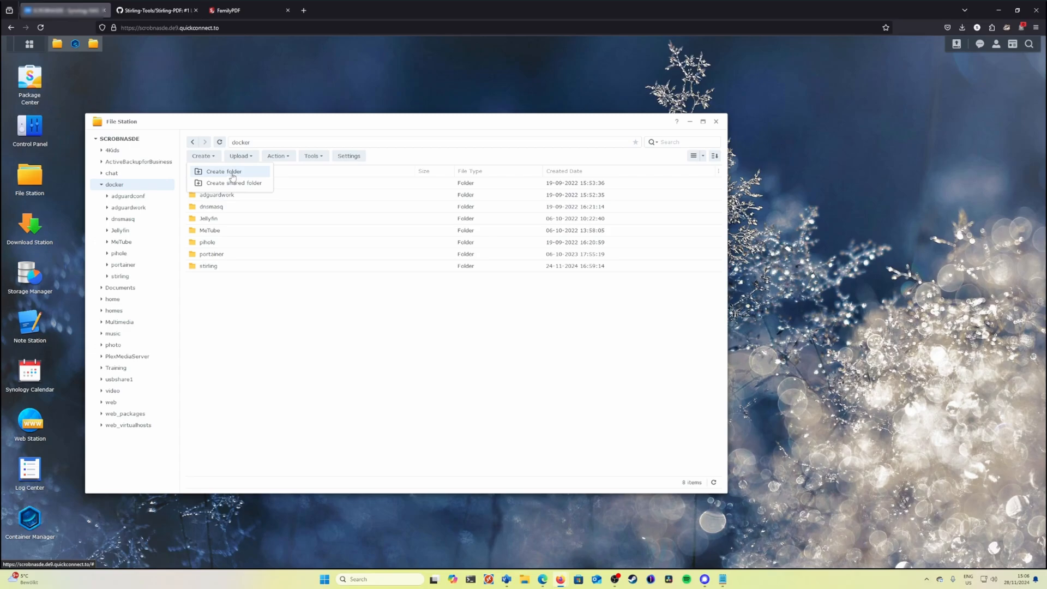
click(223, 171)
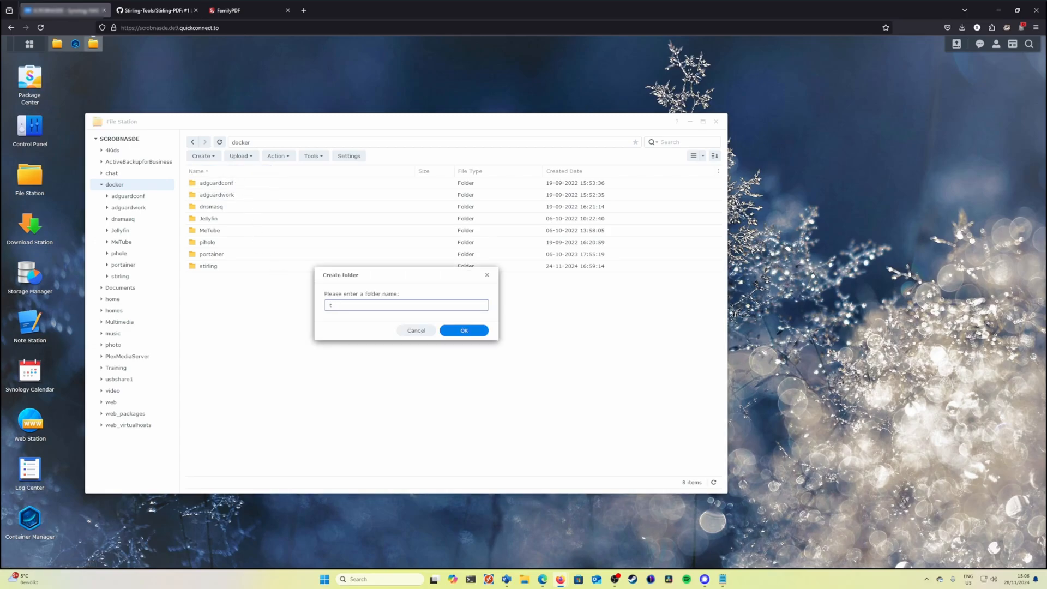
click(464, 329)
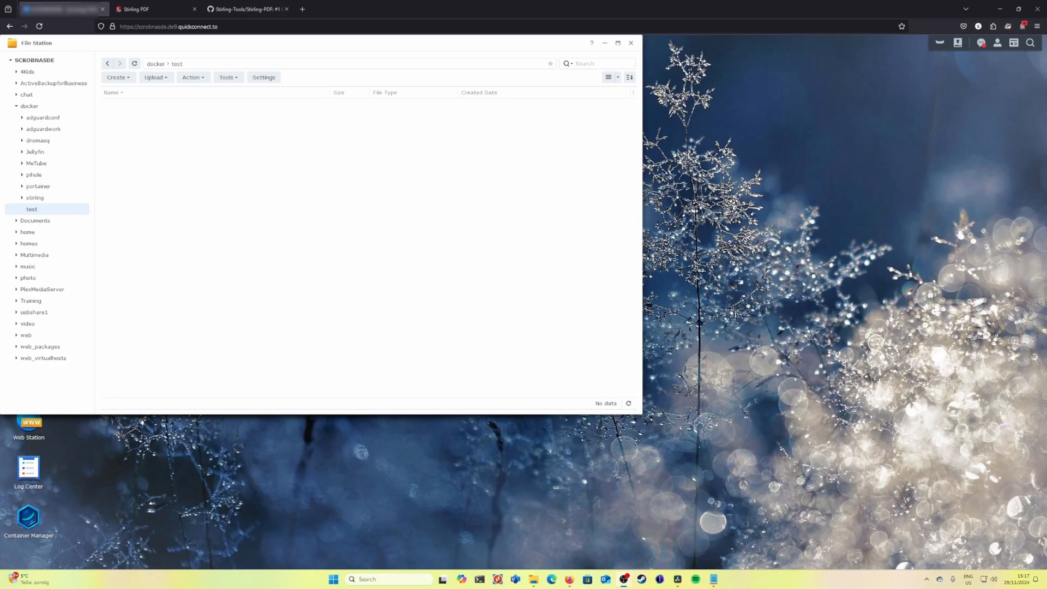
mouse_move(296, 485)
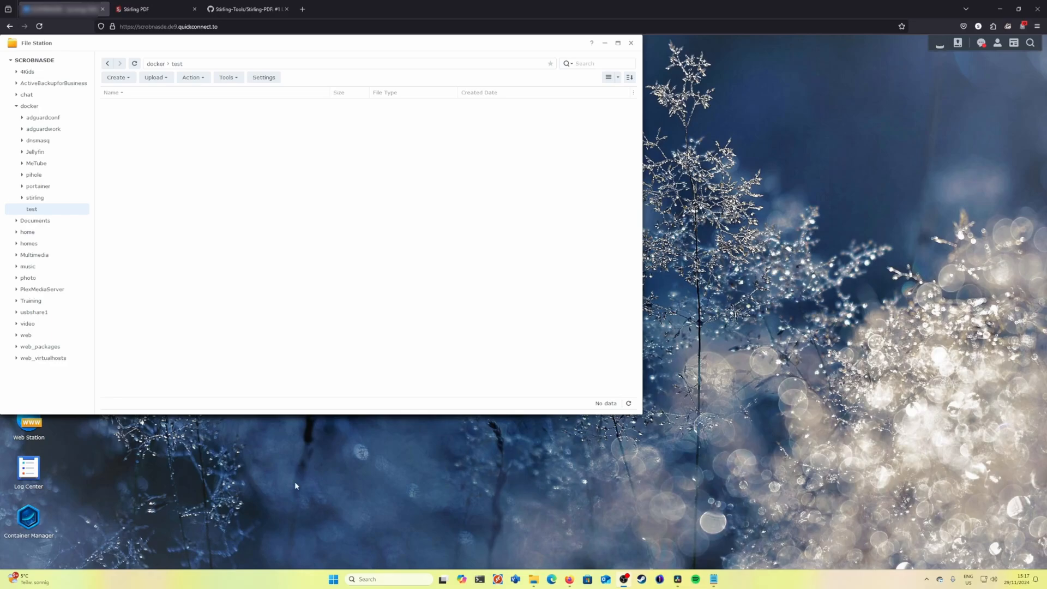
mouse_move(167, 192)
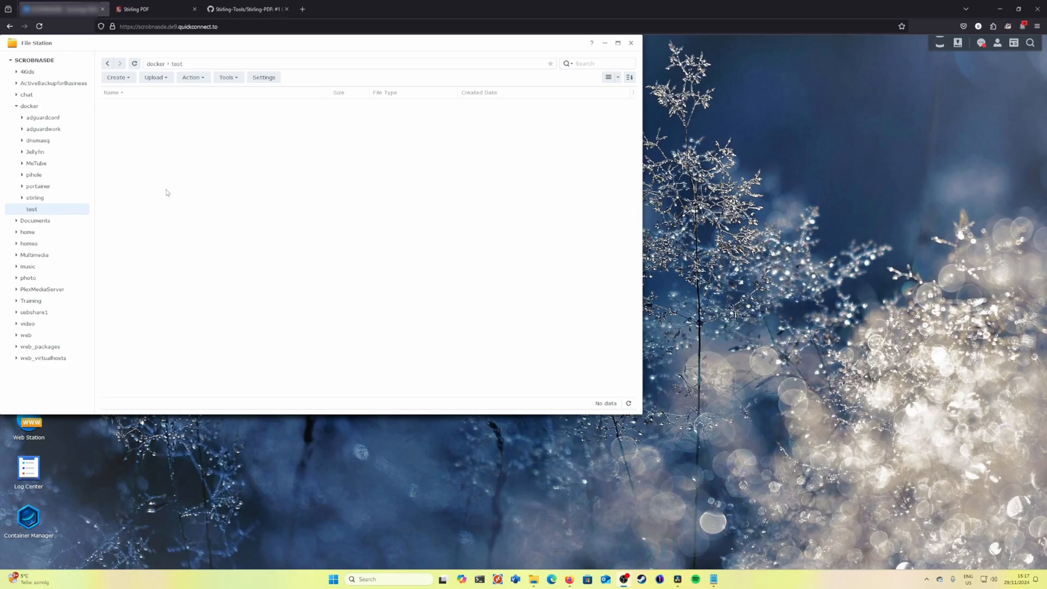
- Copy the trainingData volume name from the readme and create a trainingData folder in docker/test
click(248, 9)
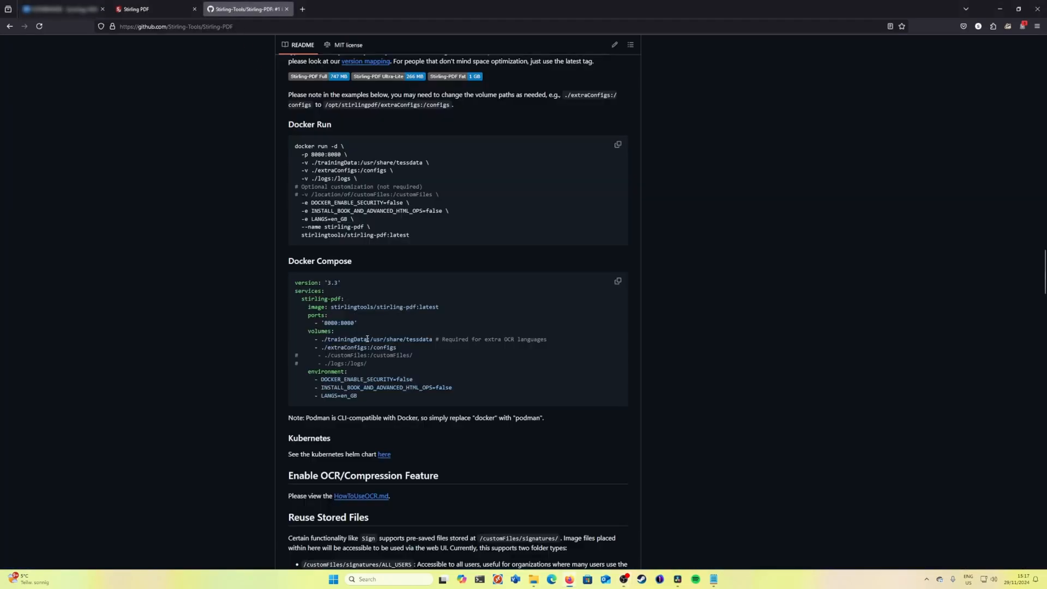
double_click(343, 340)
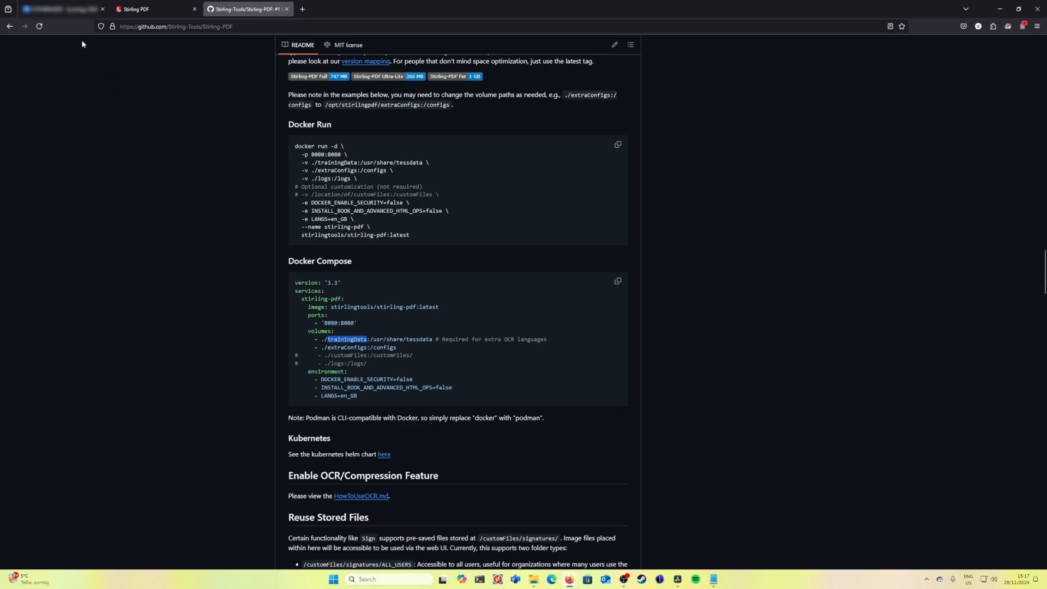
click(57, 9)
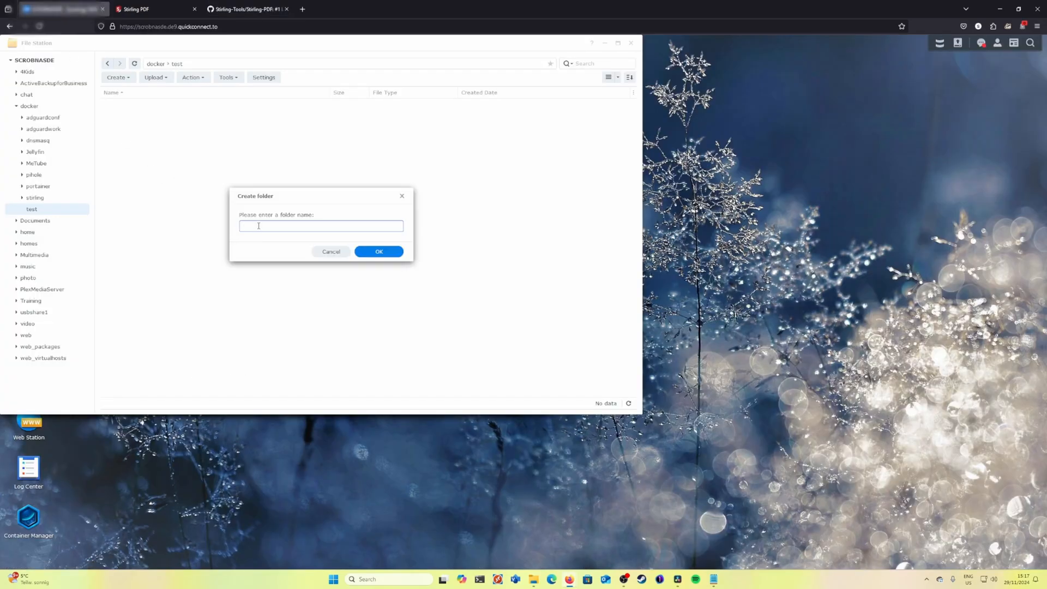
text(trainingData)
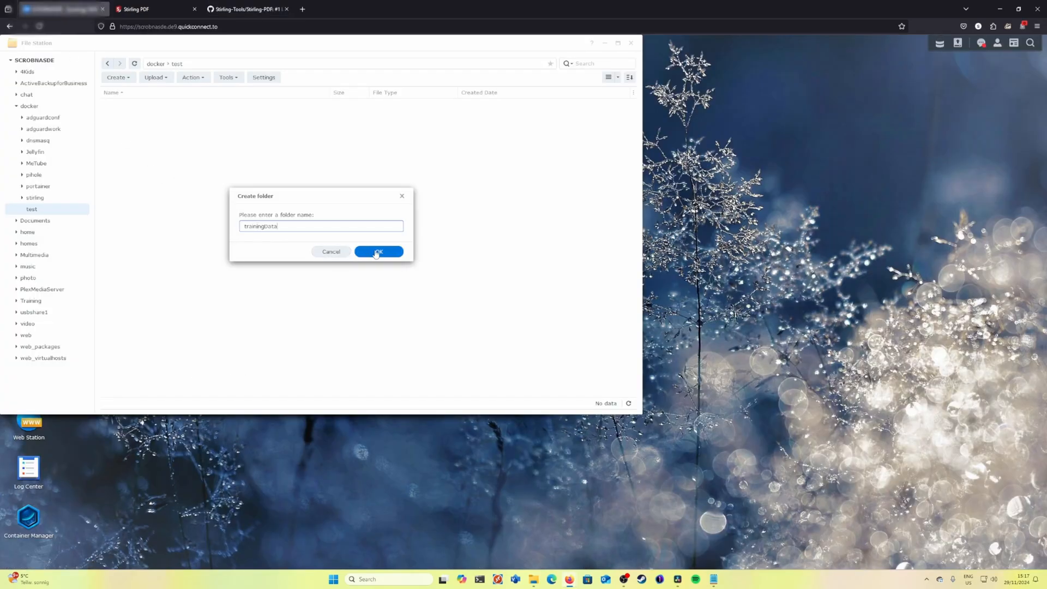
click(248, 9)
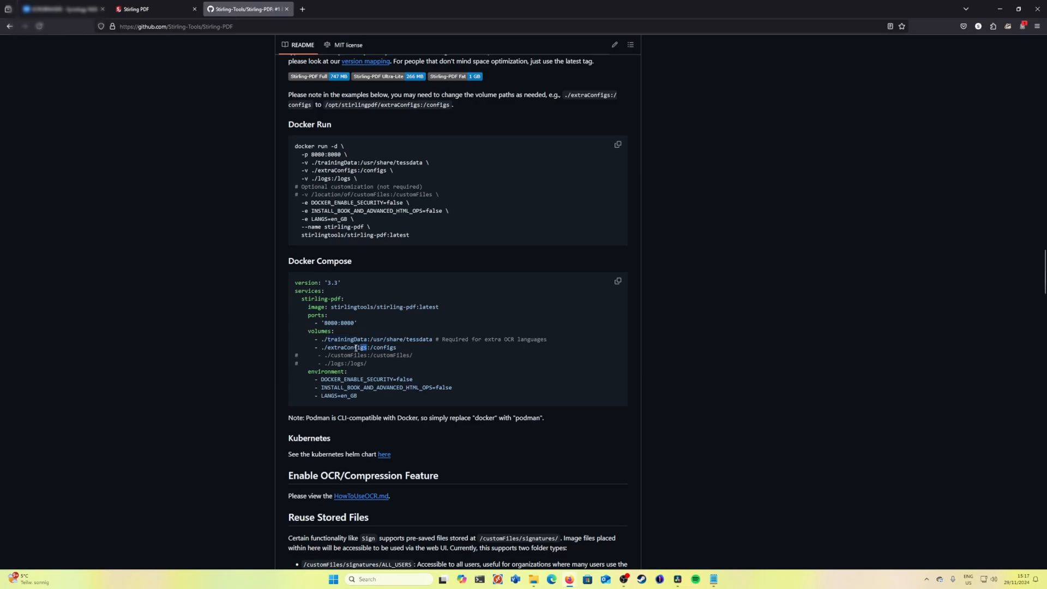
- Copy the extraConfigs volume name and create an extraConfigs folder in docker/test
double_click(346, 347)
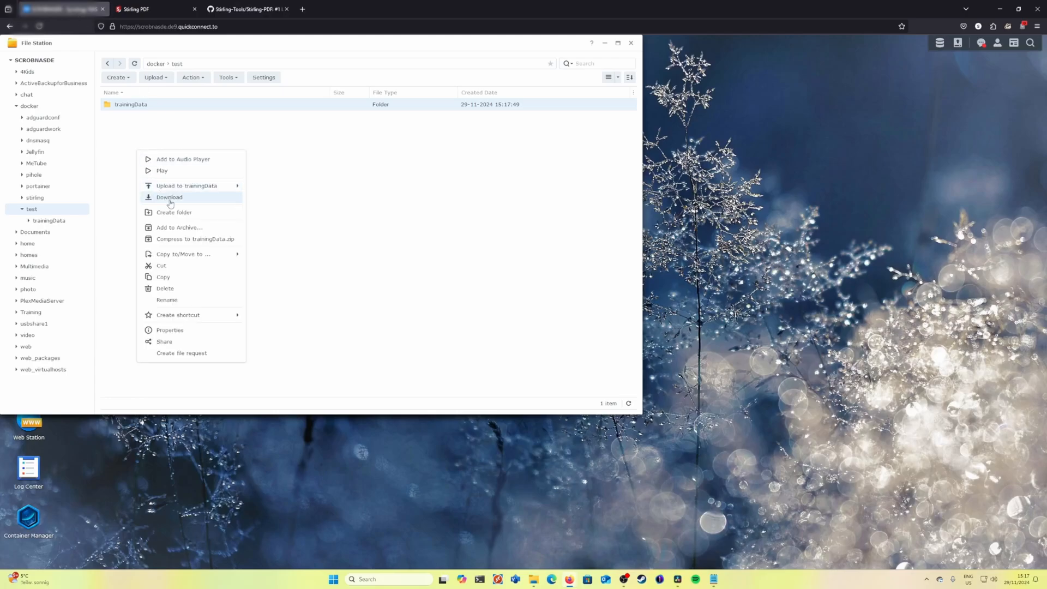
click(173, 213)
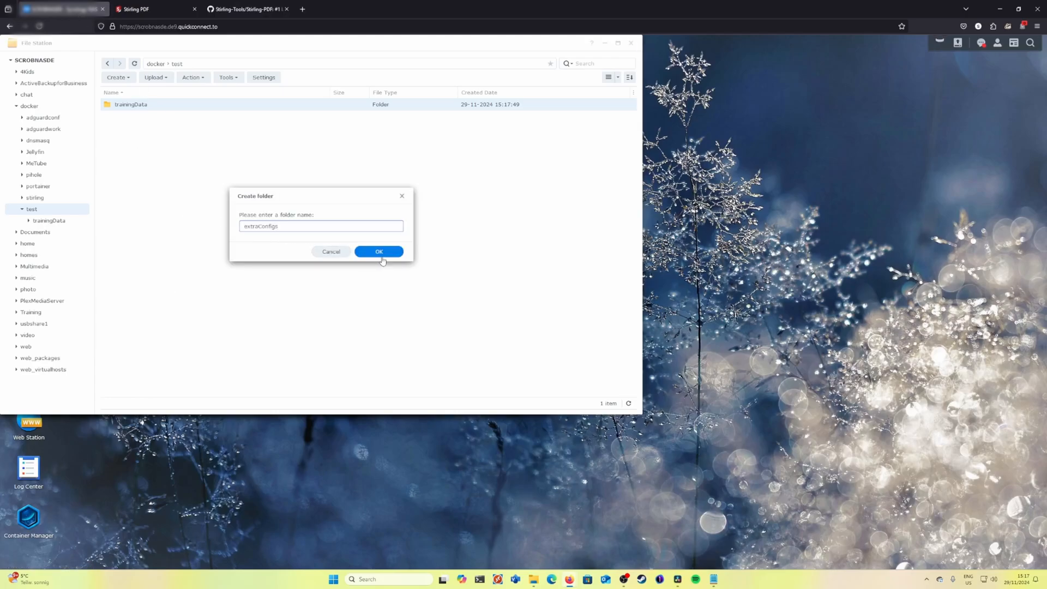
click(378, 252)
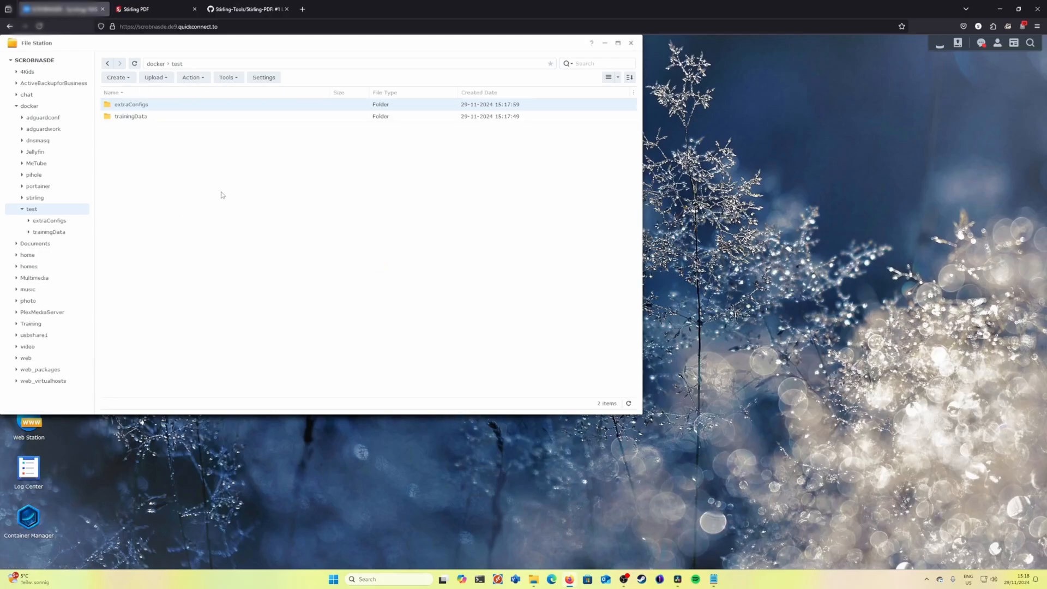
mouse_move(14, 510)
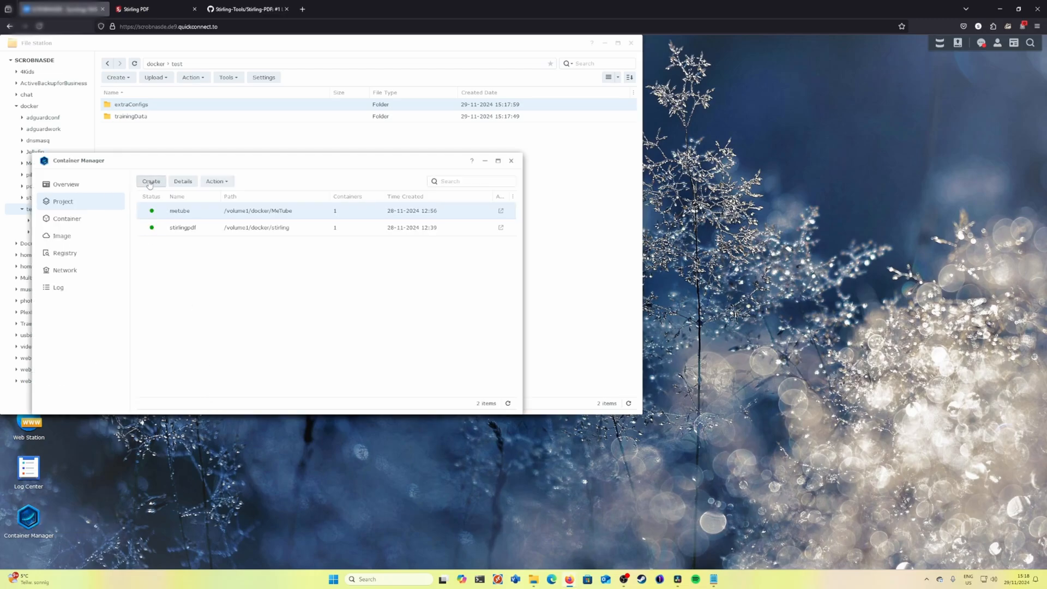
- Start a new Container Manager project named test with its path set to /docker/test
click(150, 181)
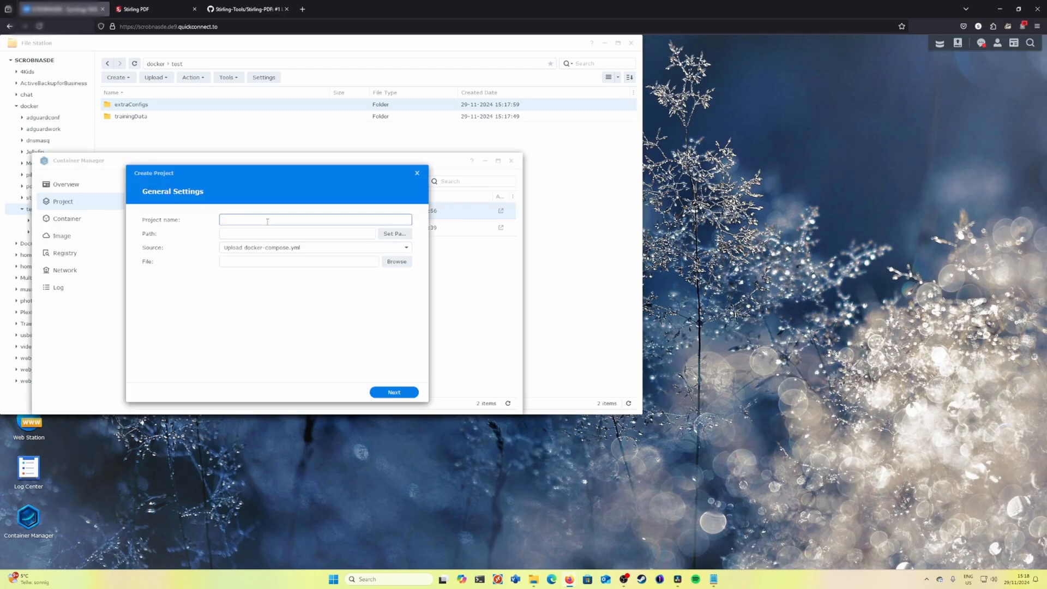
click(394, 233)
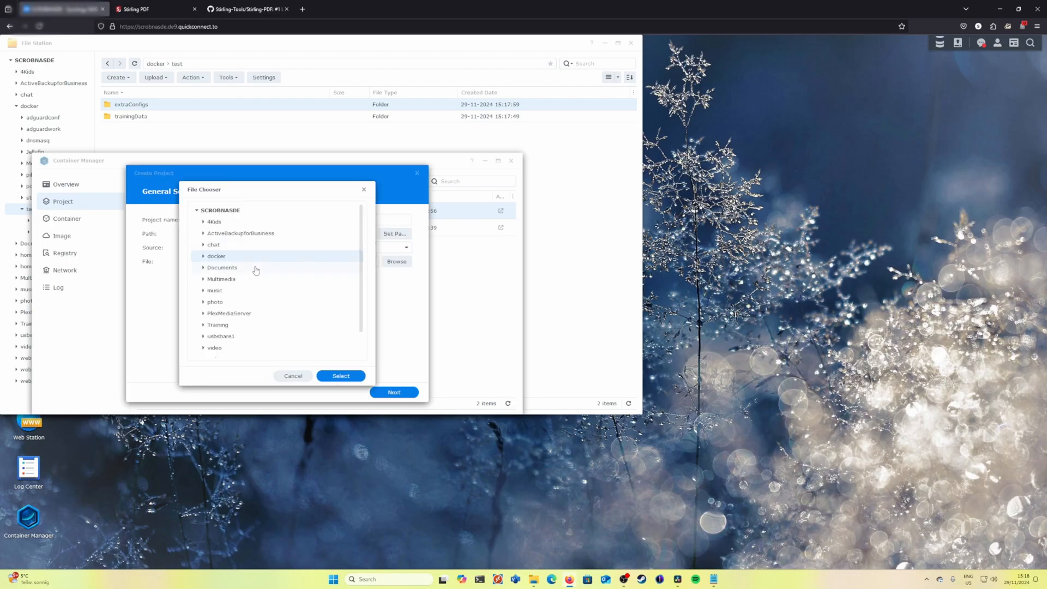
click(216, 255)
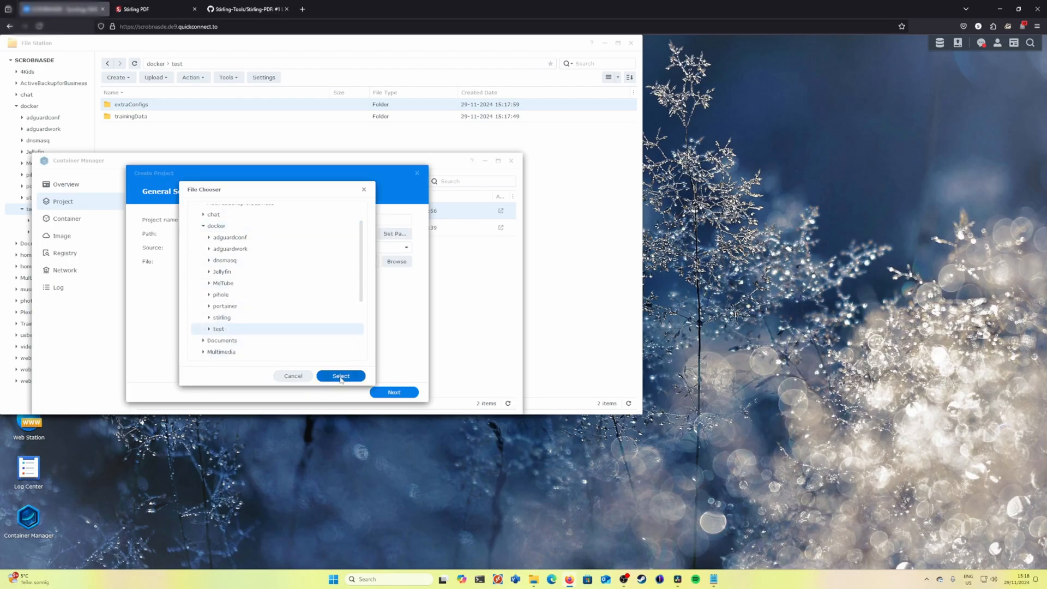
click(340, 375)
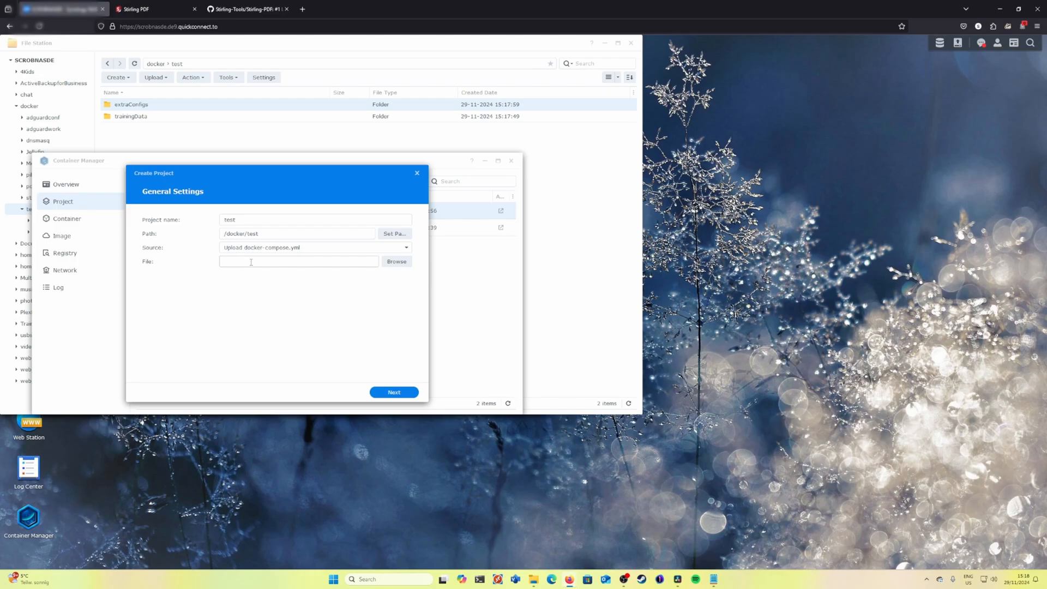
mouse_move(308, 252)
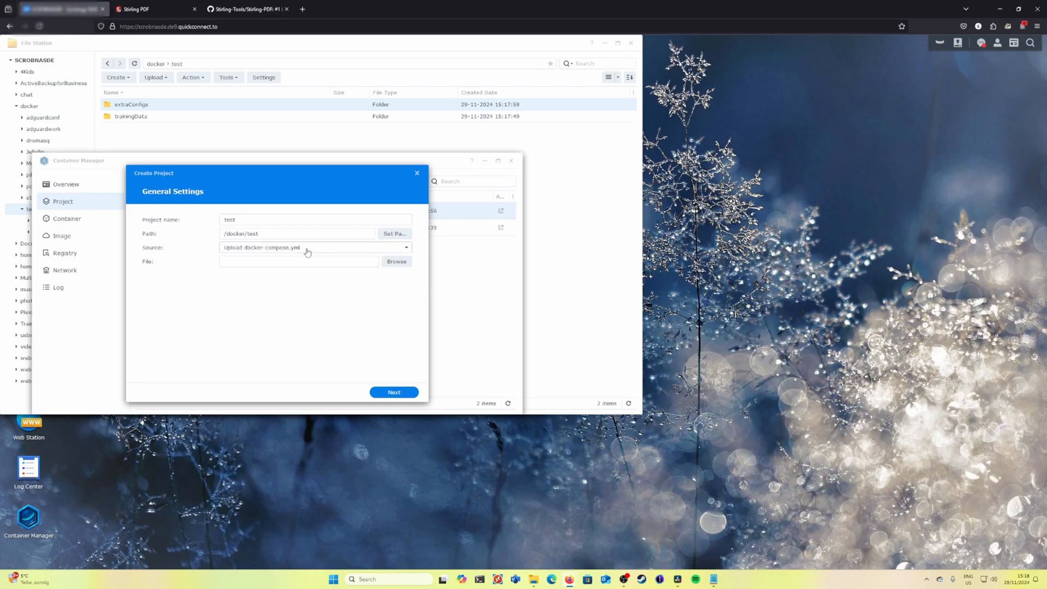
- Paste the Stirling PDF compose text into docker-compose.yml, change the host port to 1235 and continue
click(314, 248)
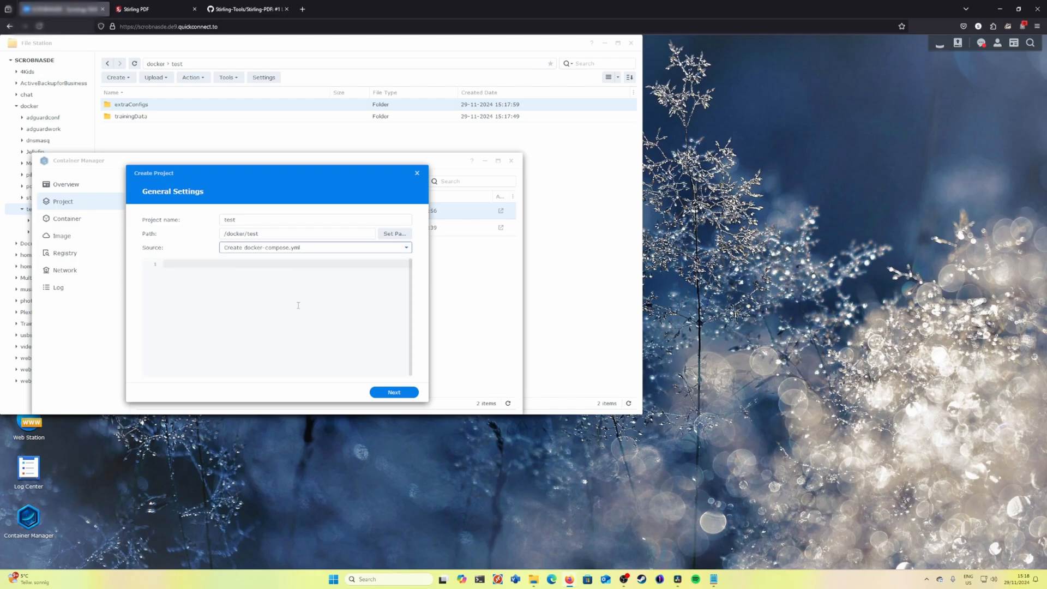
click(243, 9)
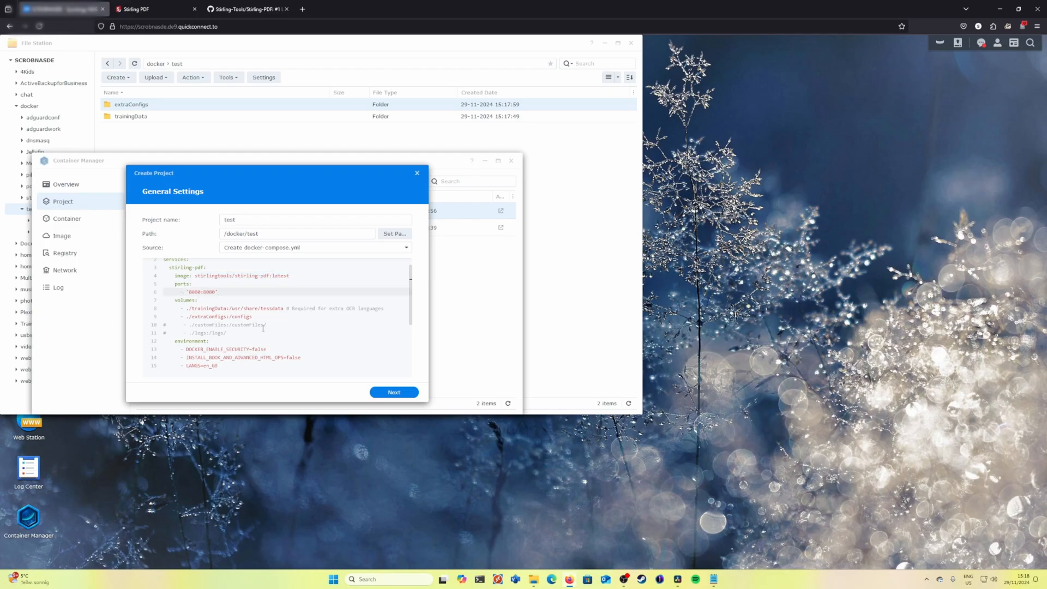
double_click(201, 292)
text(1235)
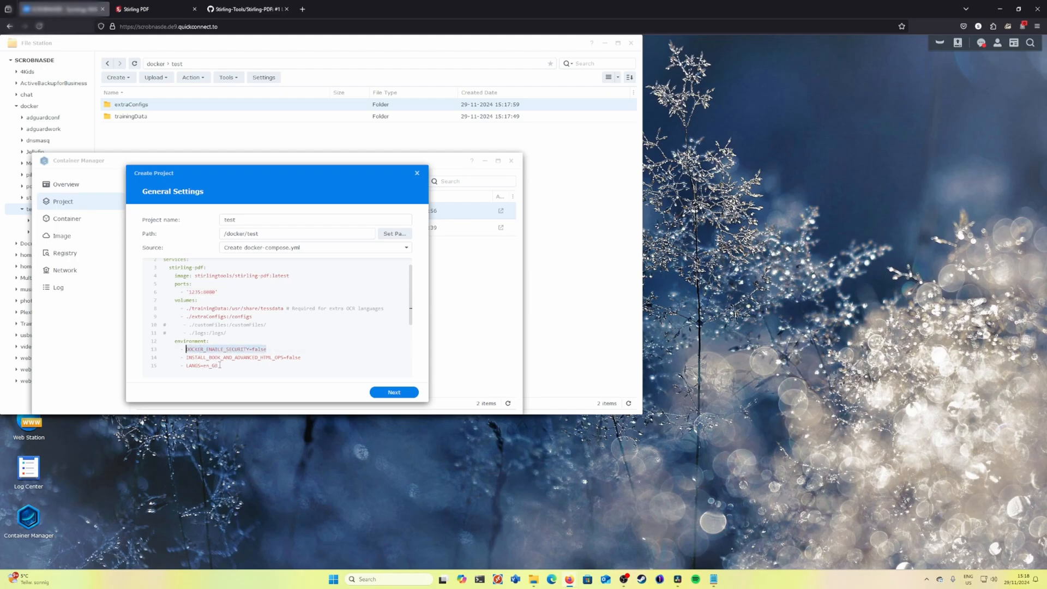
scroll(down, 3)
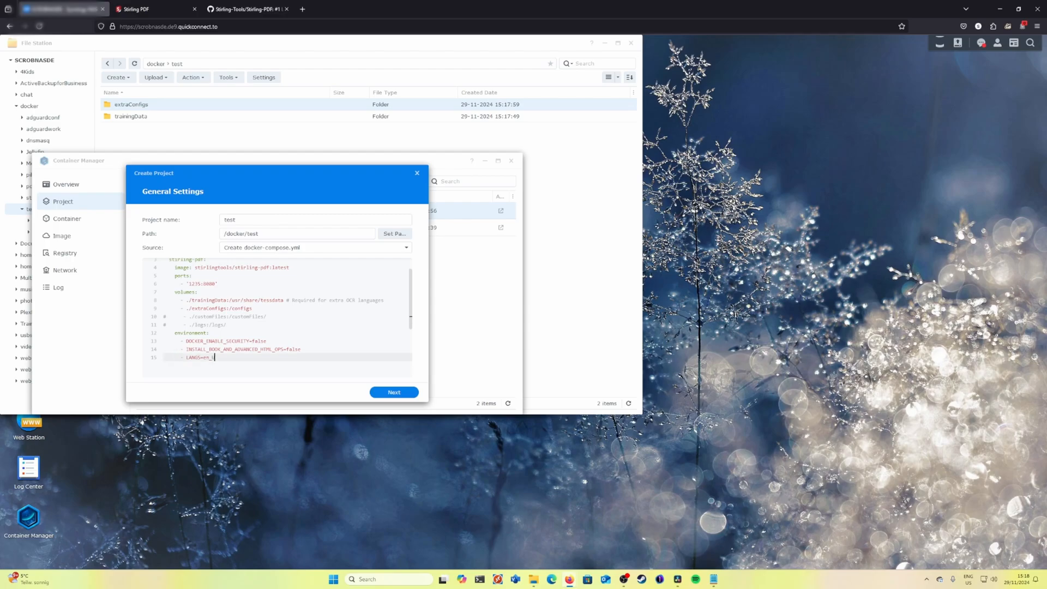
click(393, 391)
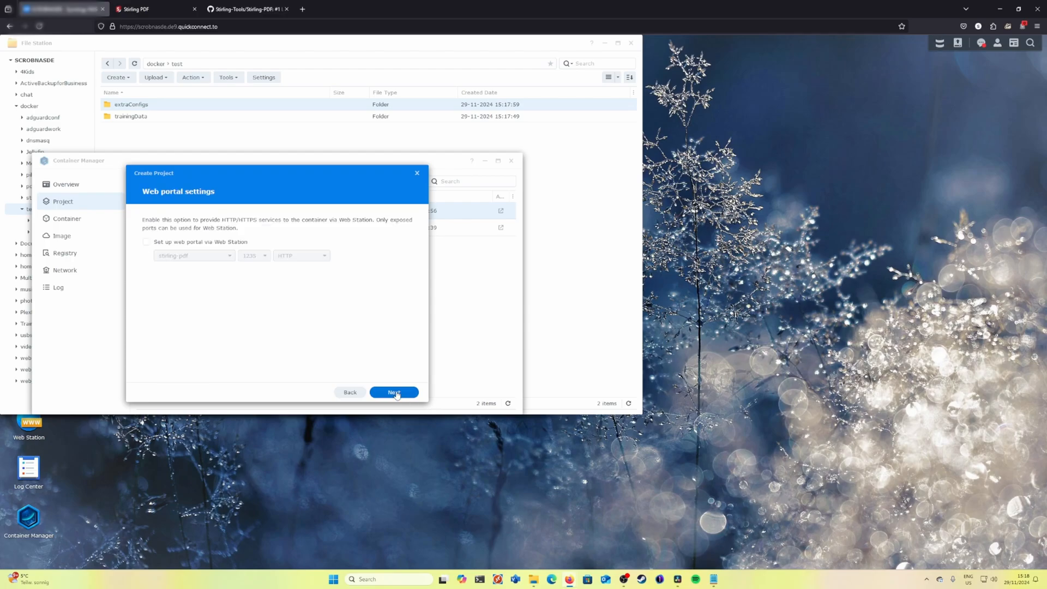
- Enable a Web Station portal for stirling-pdf, then create and start the test project
click(146, 242)
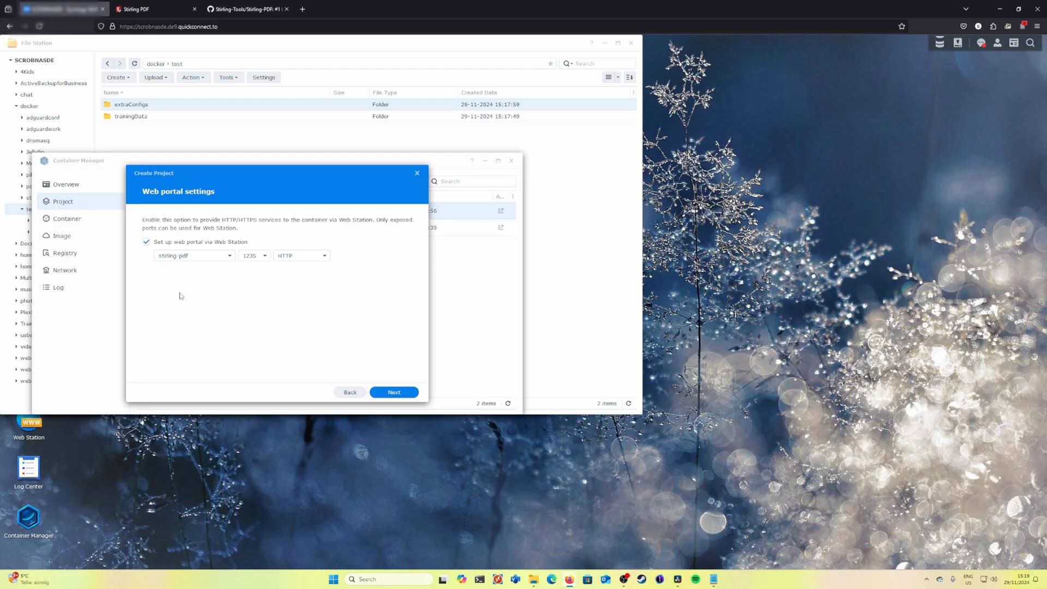
mouse_move(207, 307)
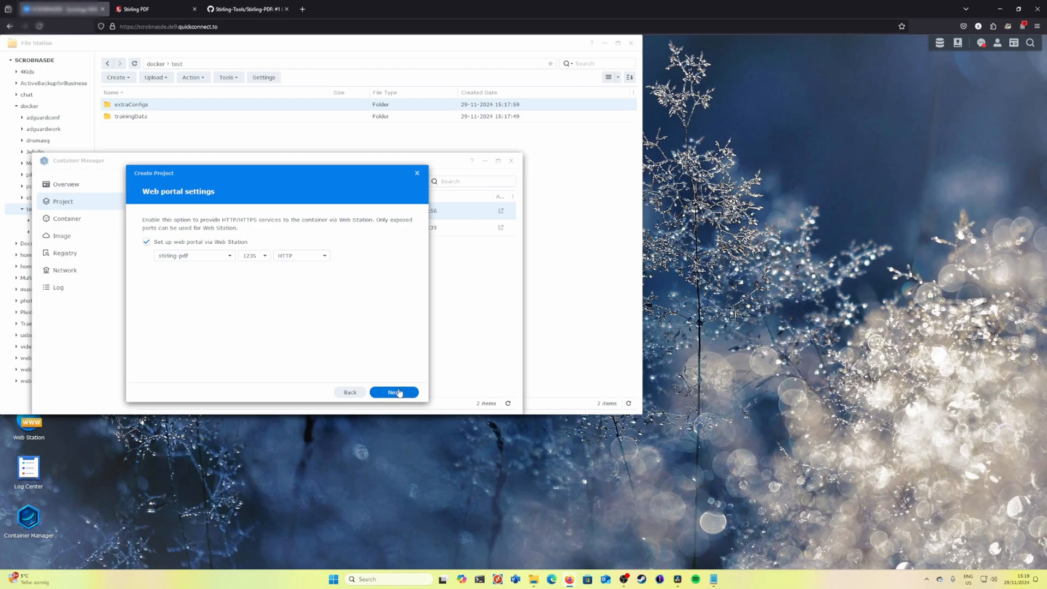
click(393, 392)
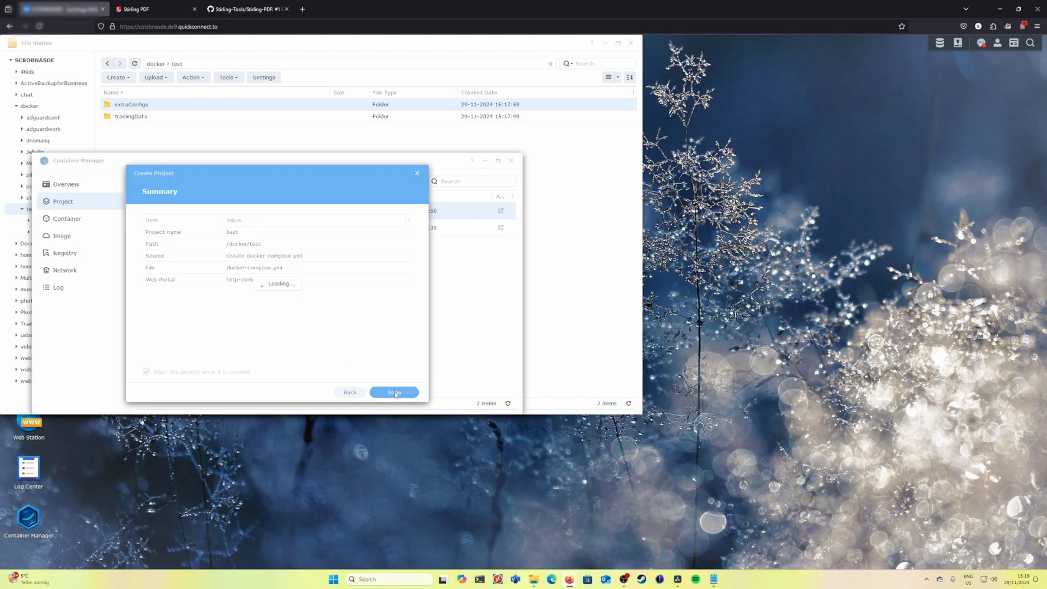
click(394, 391)
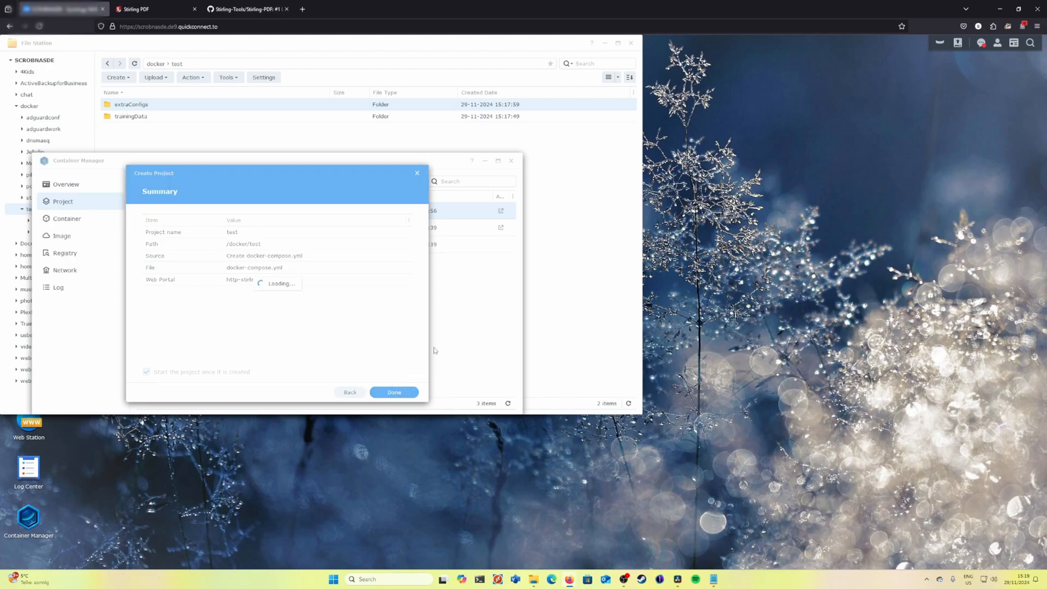
click(393, 391)
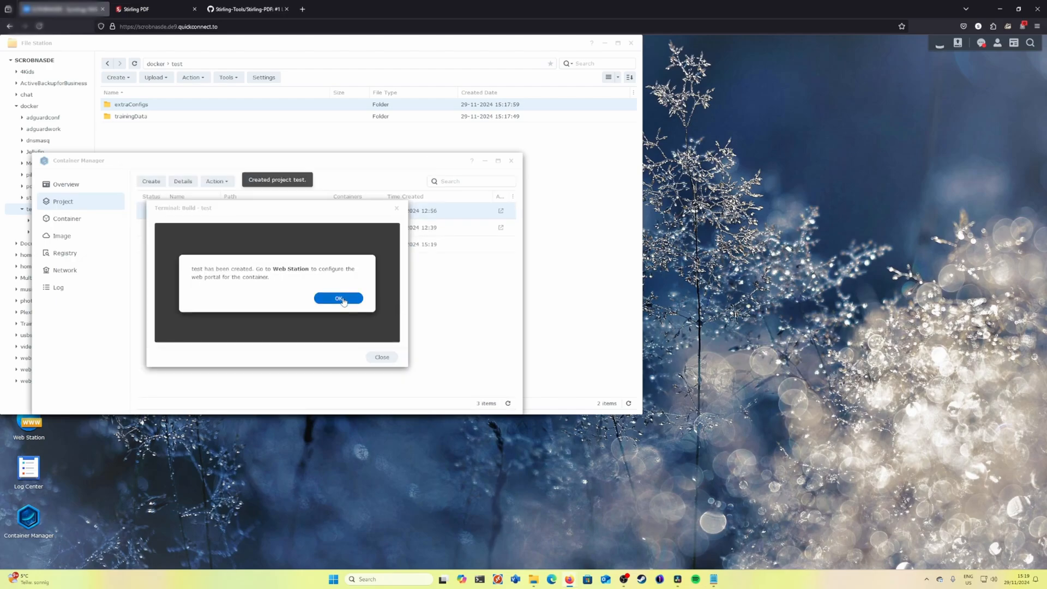
click(338, 299)
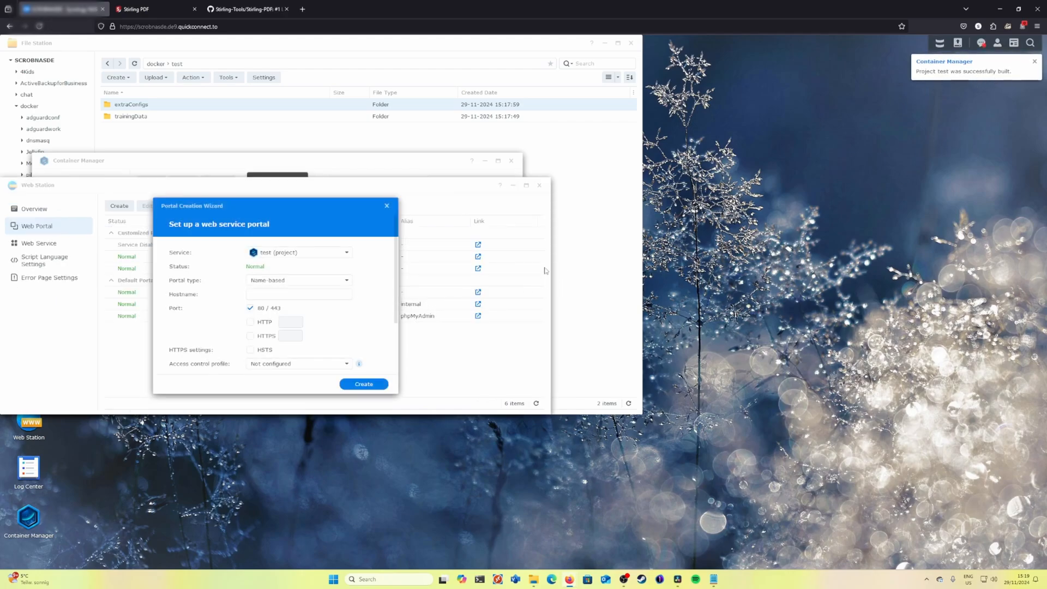
- Create a name-based web portal with hostname 'stirling-test' for the test project
click(299, 295)
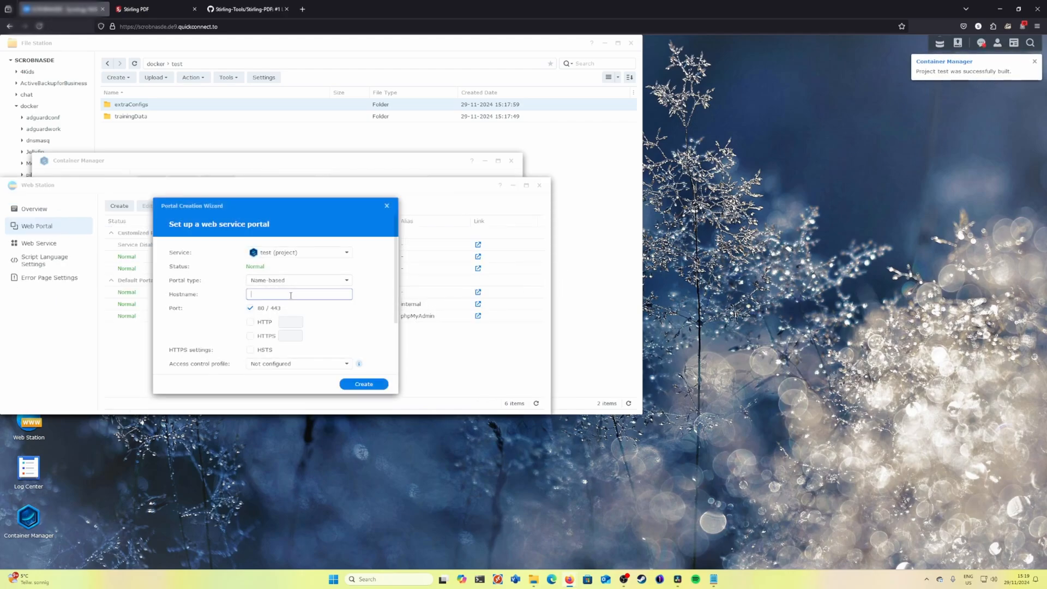
text(stirling)
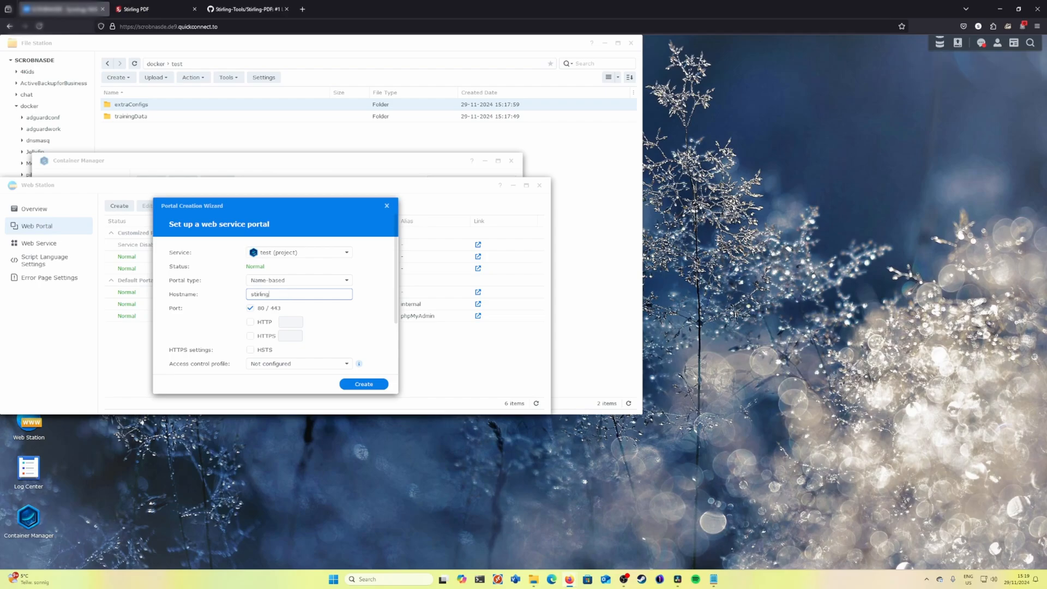
text(-test)
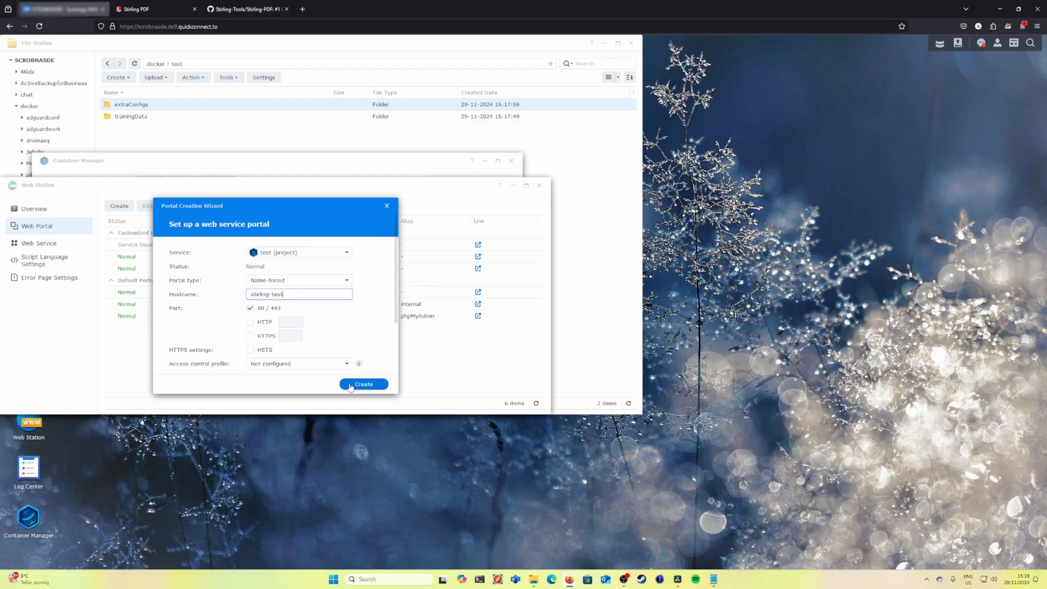
click(363, 383)
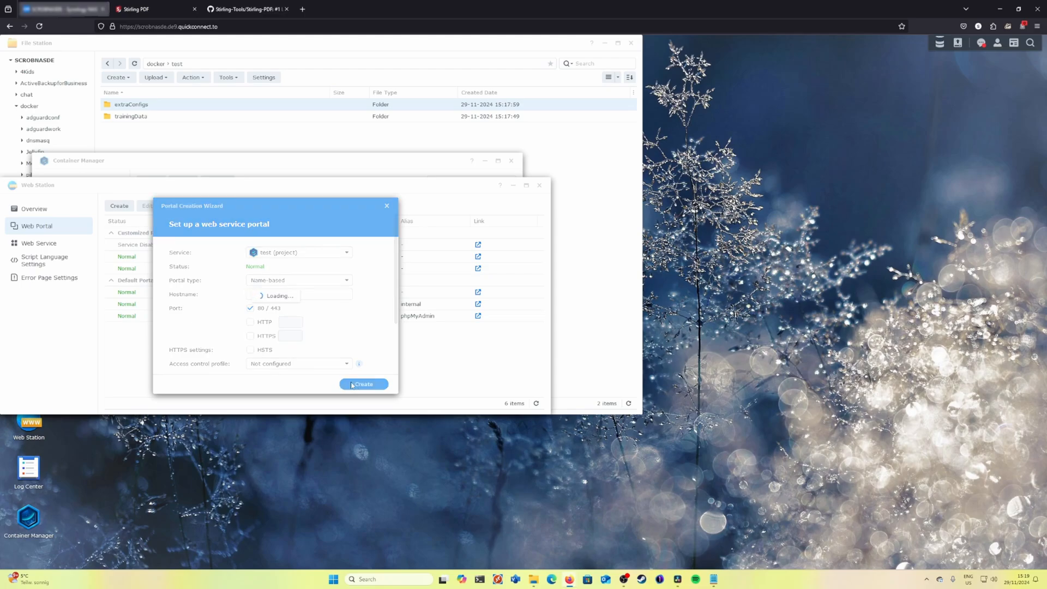
click(362, 383)
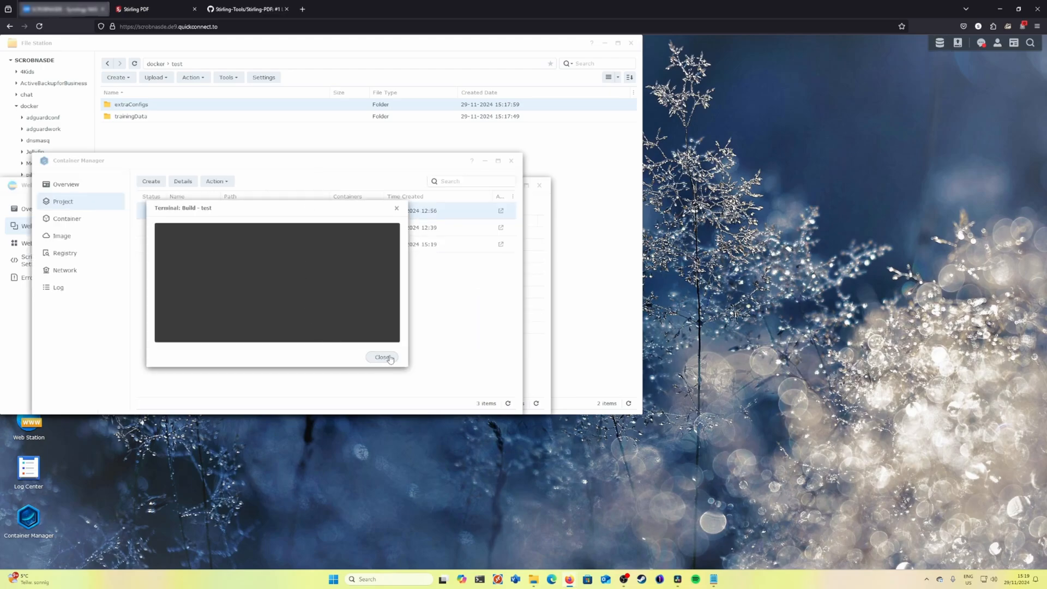
- Close the 'Build - test' terminal so the project list shows test running
click(383, 357)
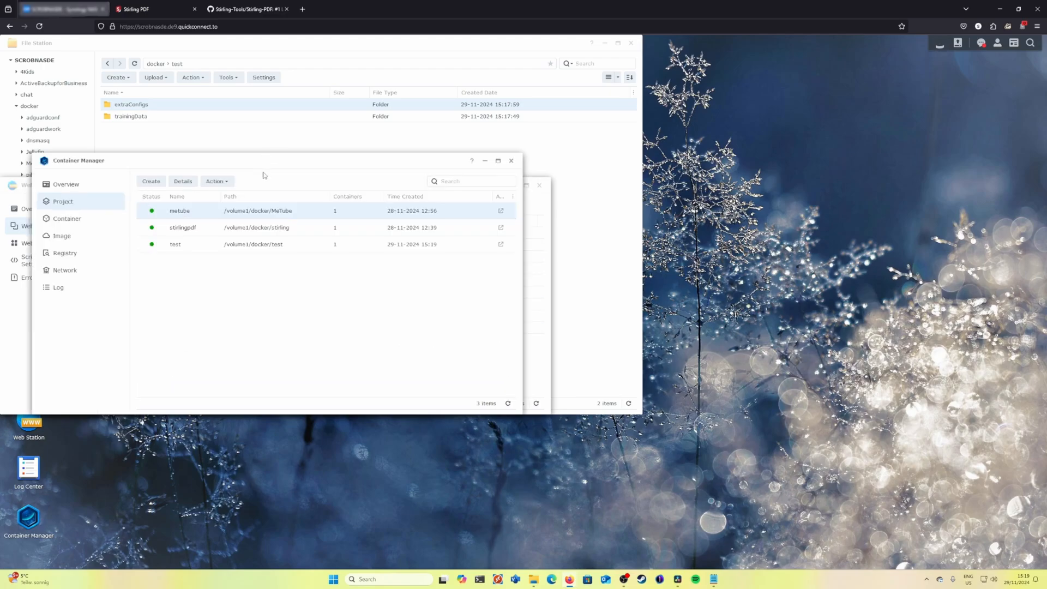
mouse_move(535, 368)
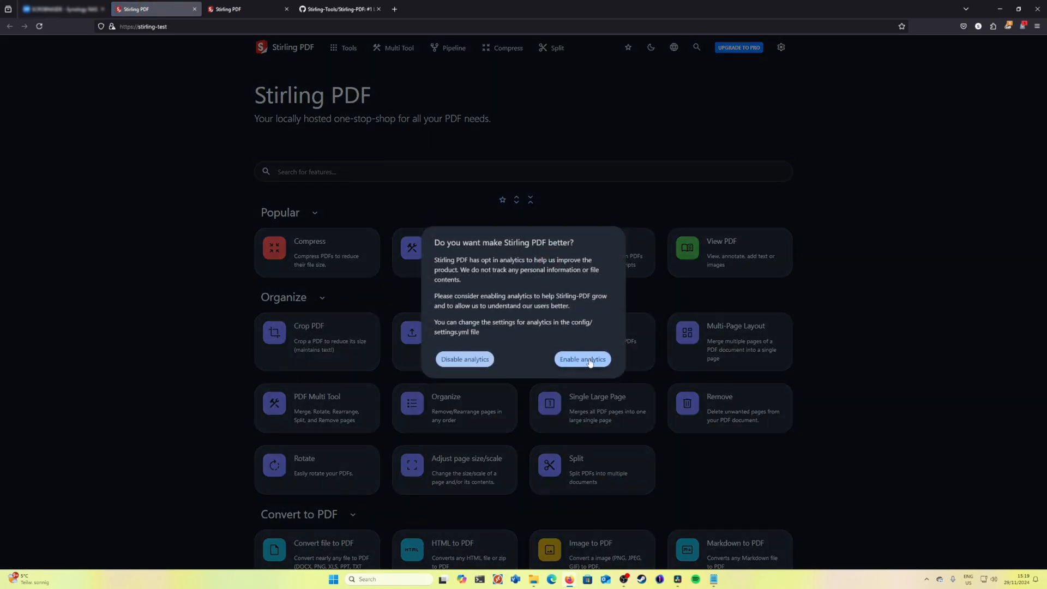
- Enable analytics on the stirling-test instance and show its full Tools menu
click(582, 362)
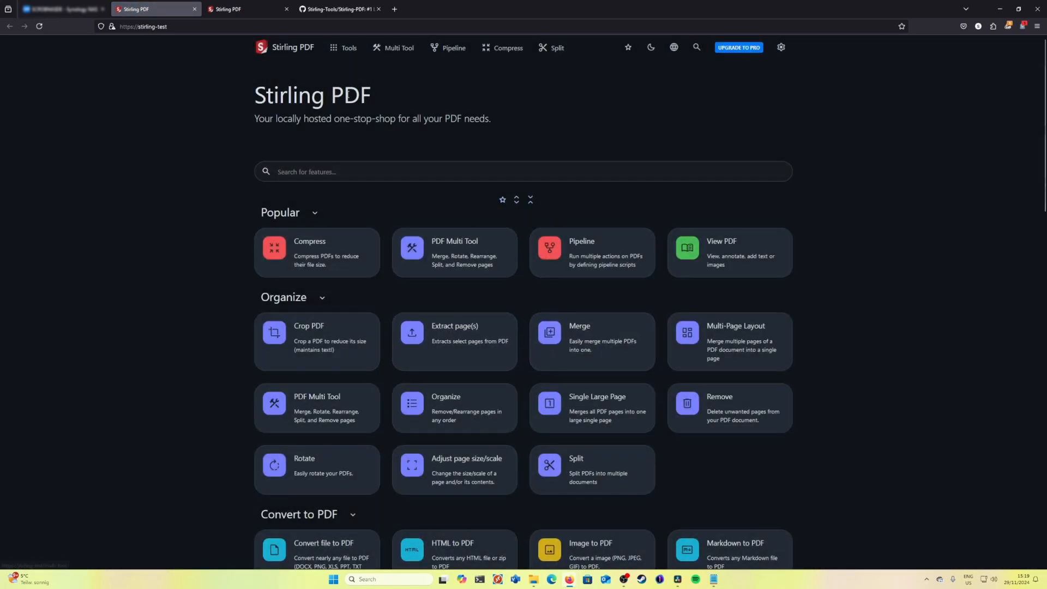
click(347, 47)
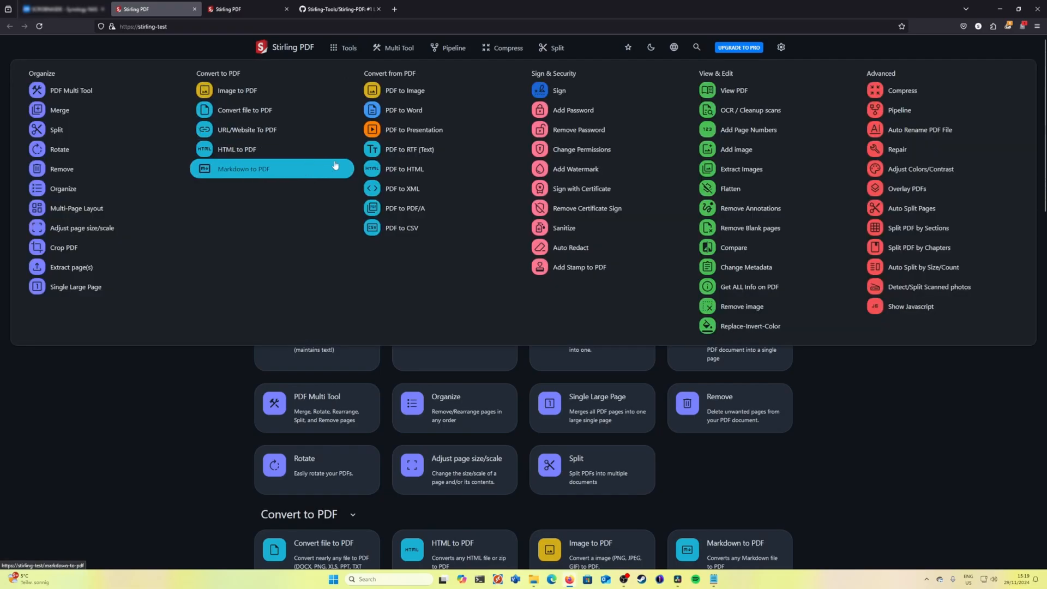
mouse_move(356, 148)
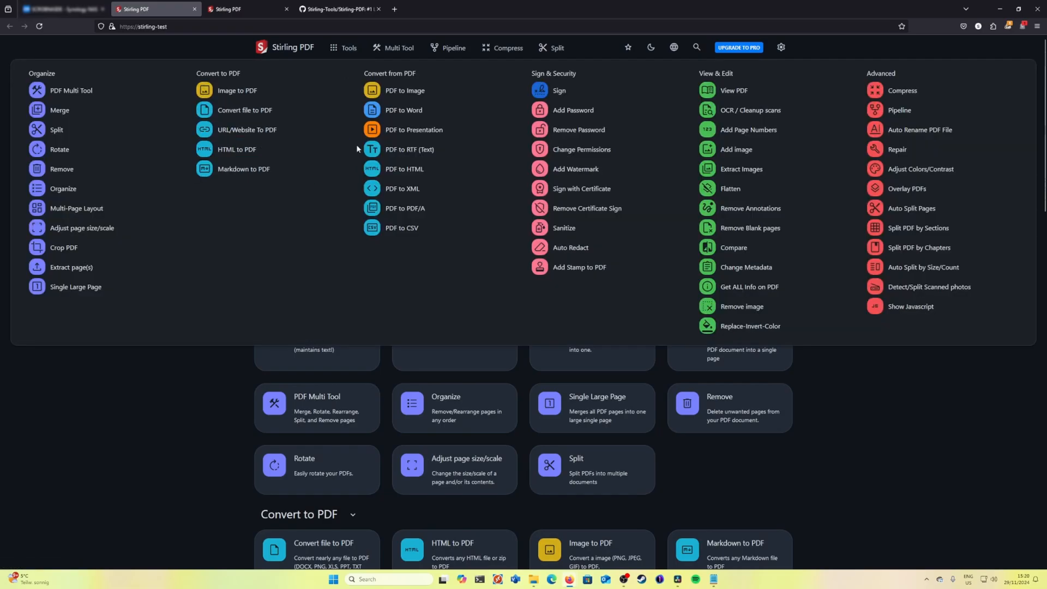
mouse_move(736, 149)
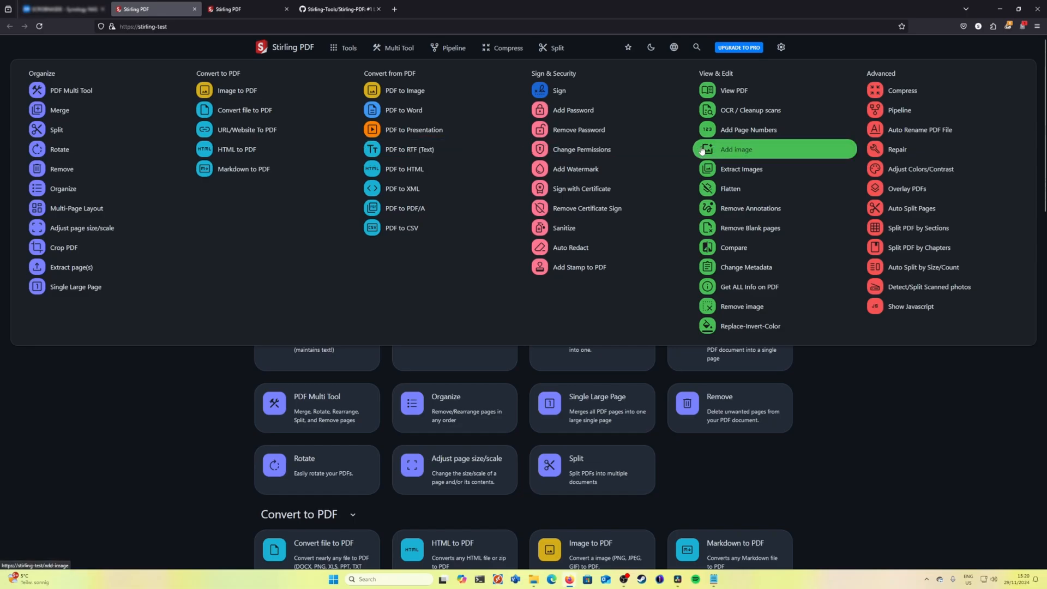
mouse_move(673, 77)
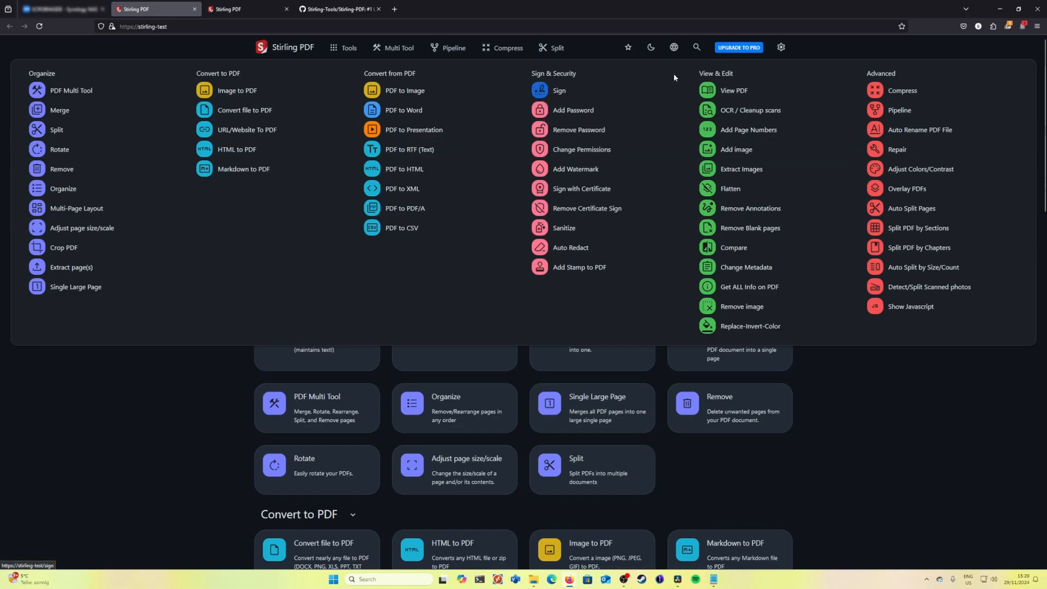
mouse_move(674, 79)
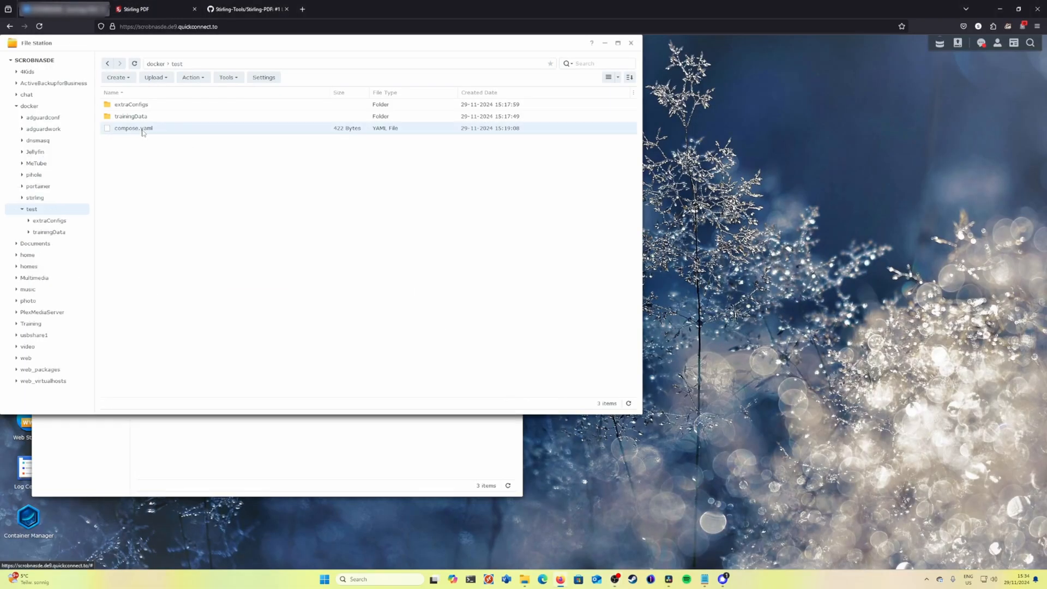
- Insert UI_APPNAME 'StirlingPDF Home', UI_HOMEDESCRIPTION 'PDF Writer' and UI_APPNAMENAVBAR 'StirlingTest' under environment in compose.yaml
double_click(133, 127)
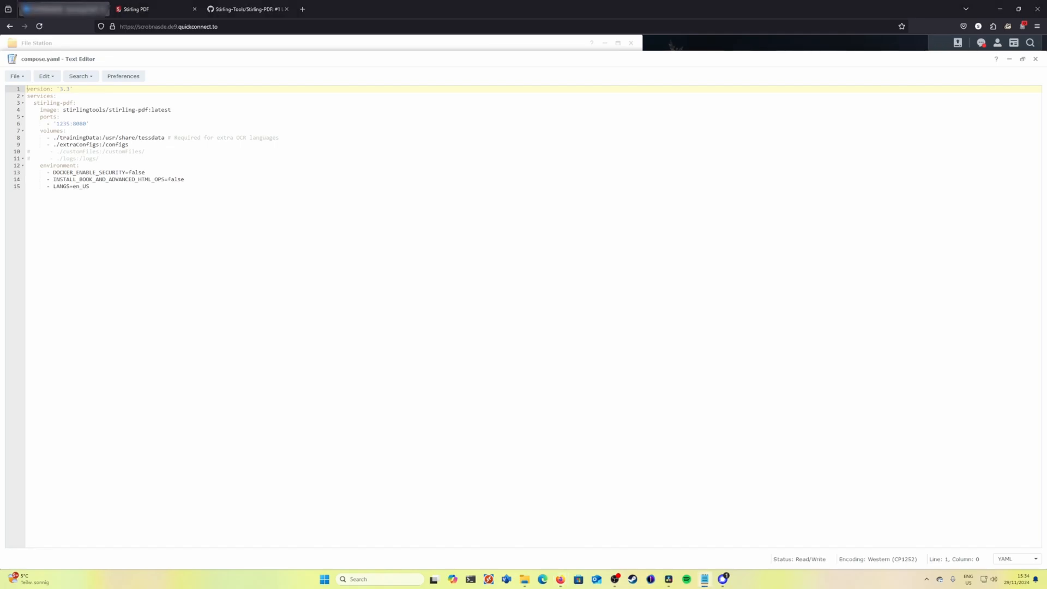
click(90, 187)
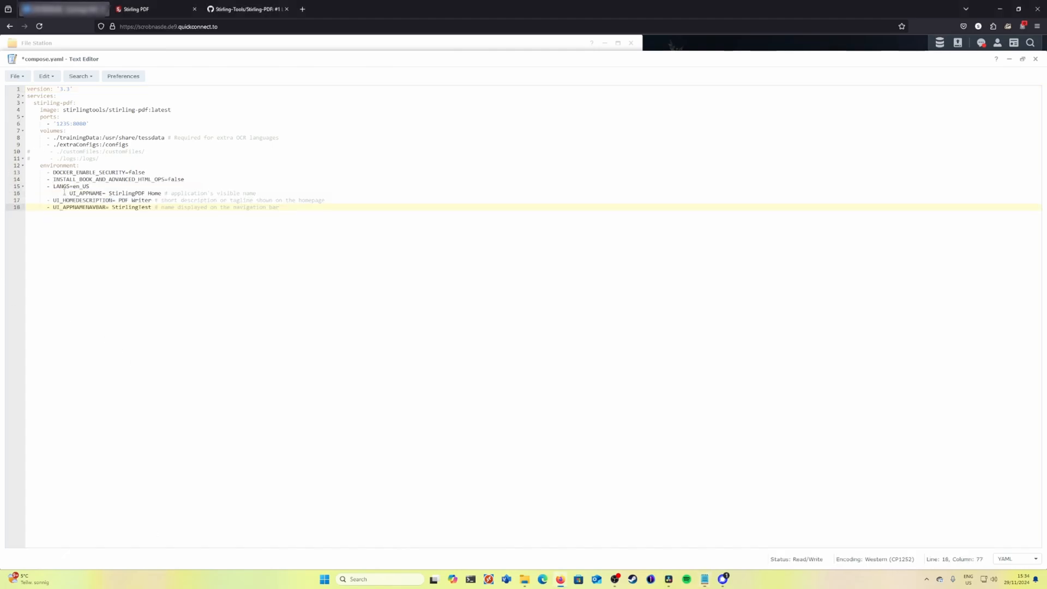
click(58, 193)
text(- )
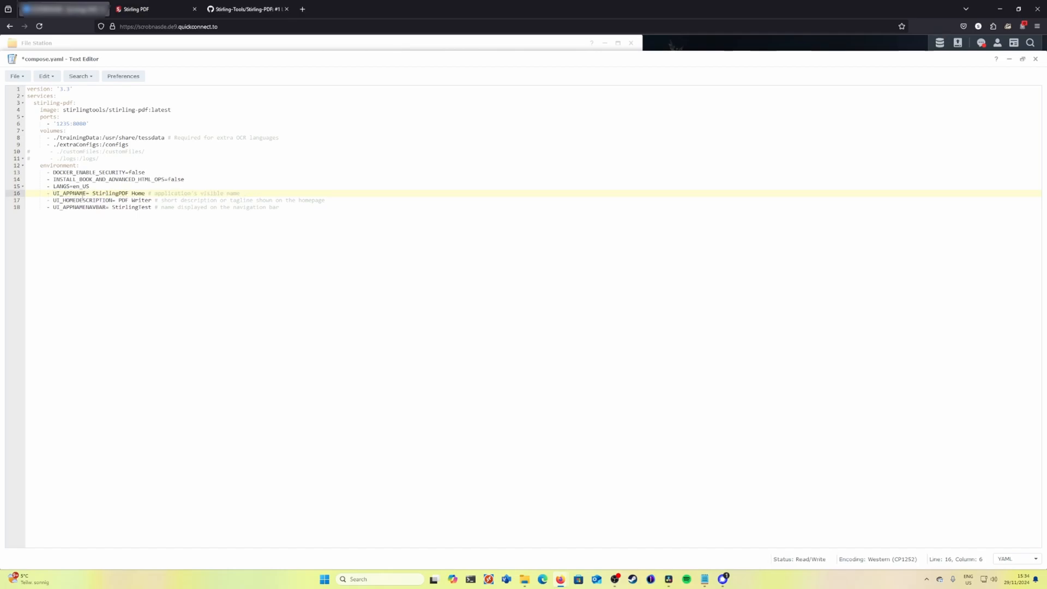
click(76, 193)
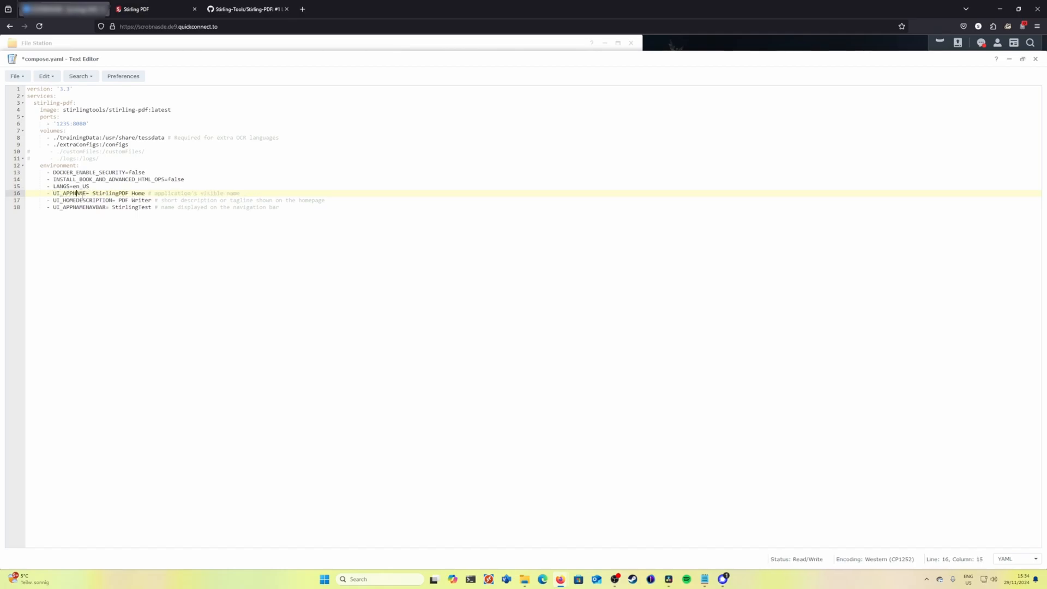
click(98, 200)
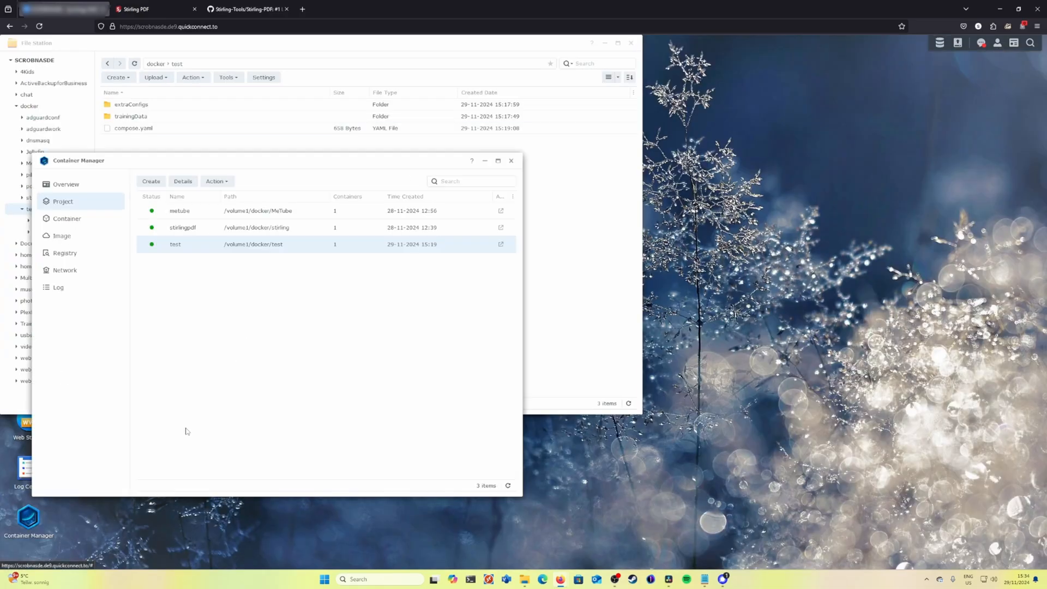
- Stop the test project from its Action menu and dismiss the stop log
click(216, 181)
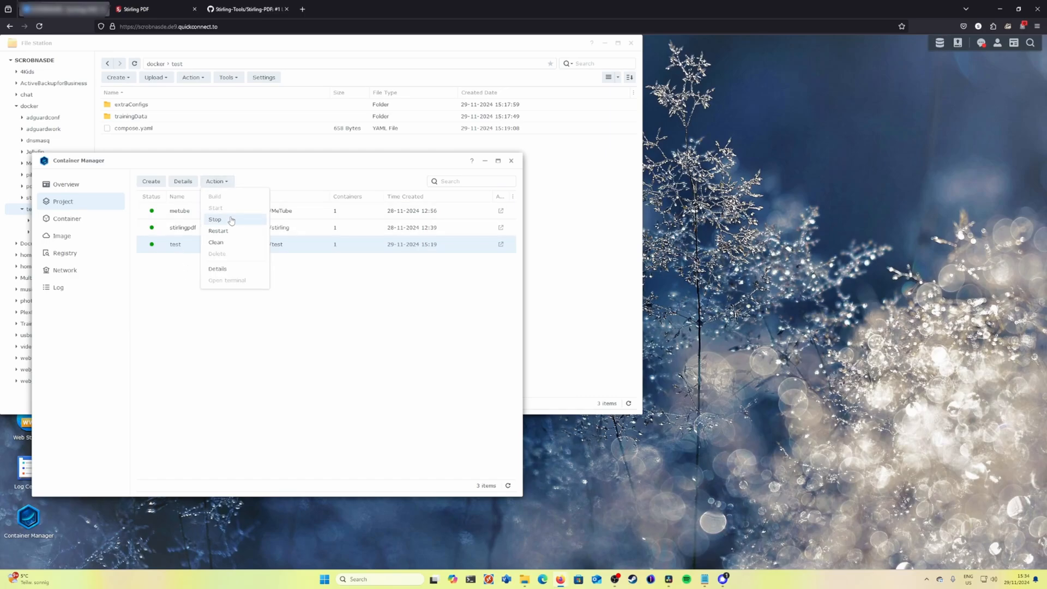
click(215, 219)
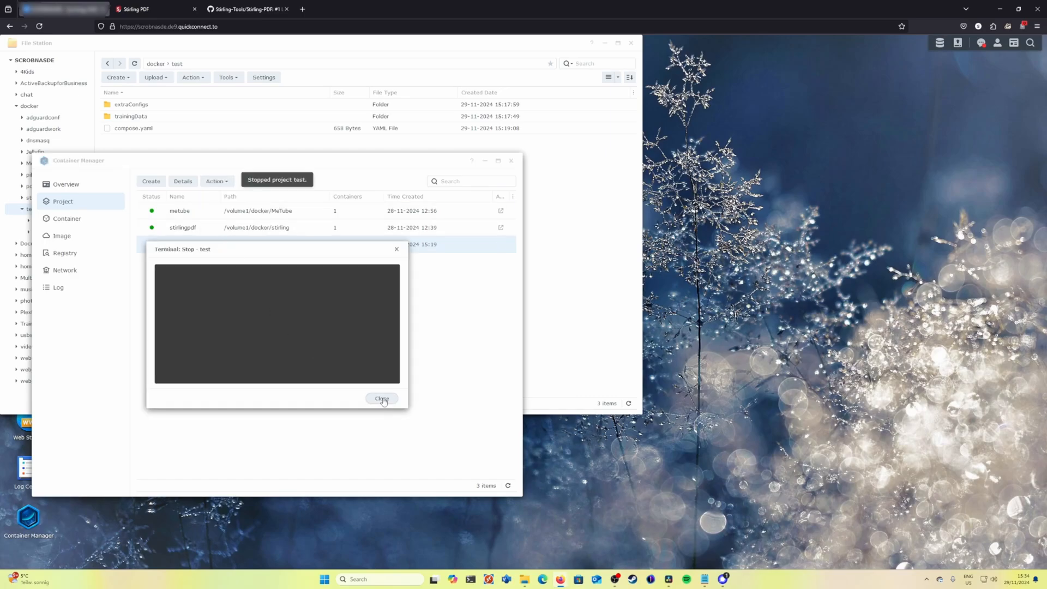
click(382, 400)
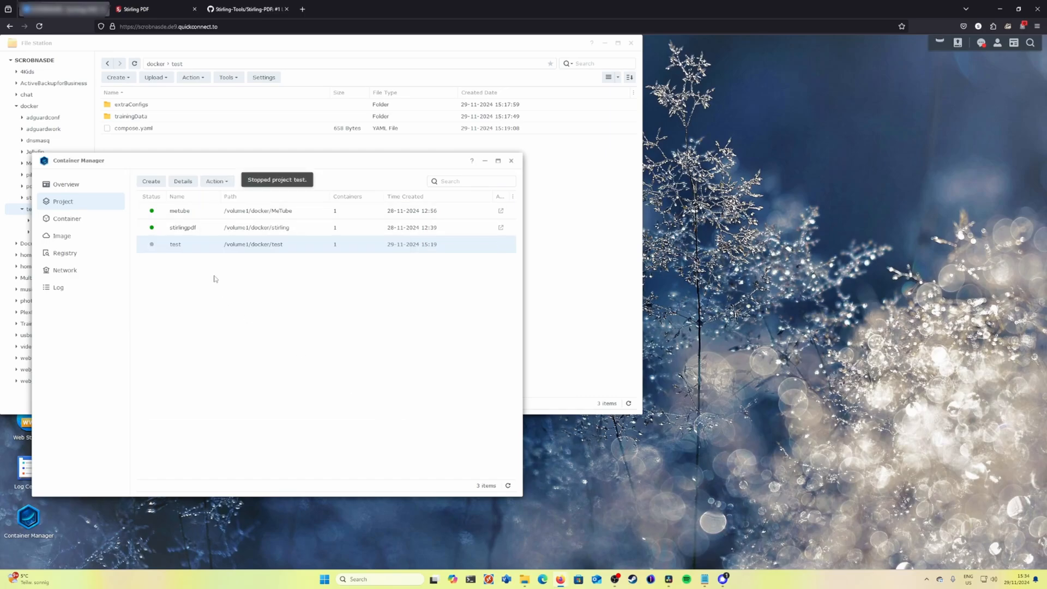
- Build the test project again so it runs with the updated compose settings
click(217, 181)
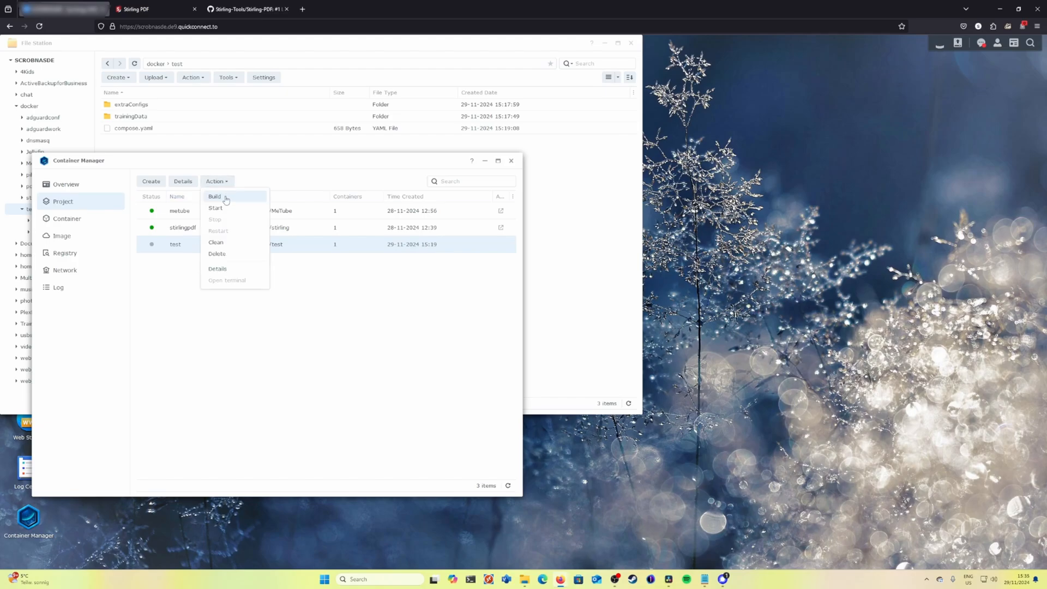
click(214, 196)
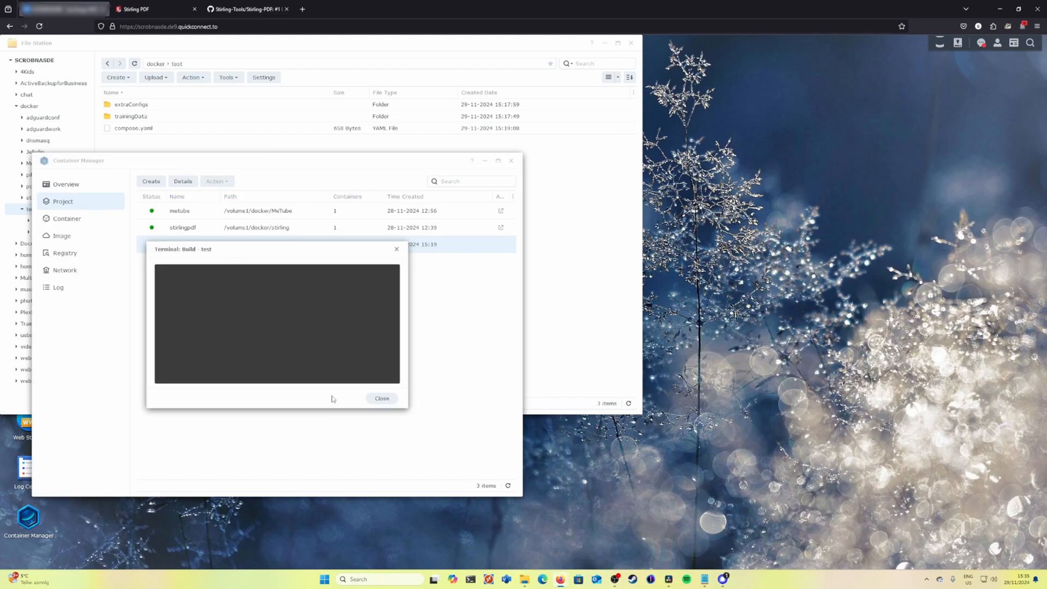
click(381, 398)
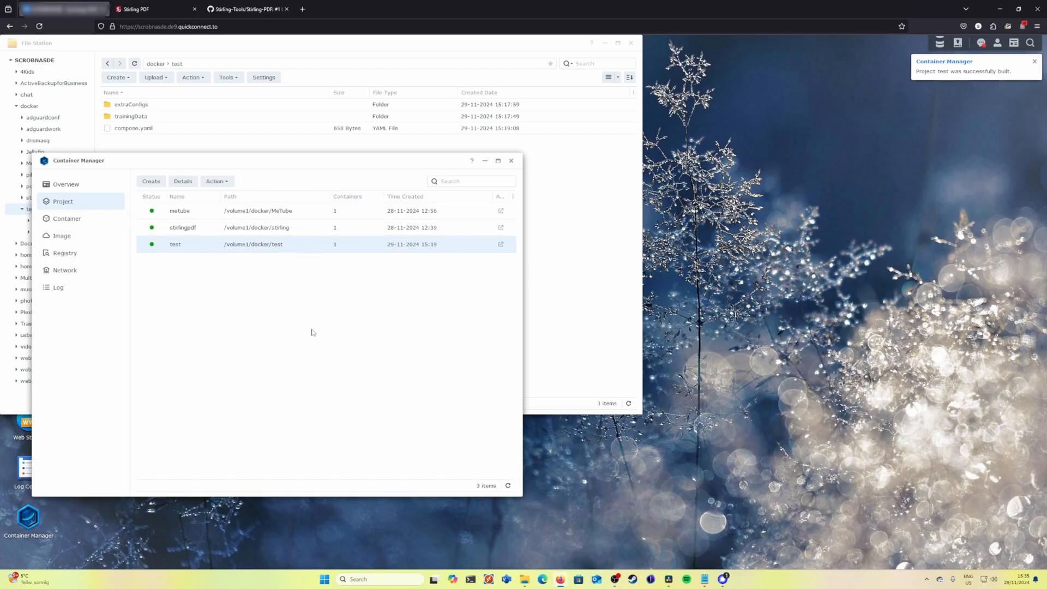
- Launch the test project's site at the stirling-test hostname from the Web Portal list
click(25, 427)
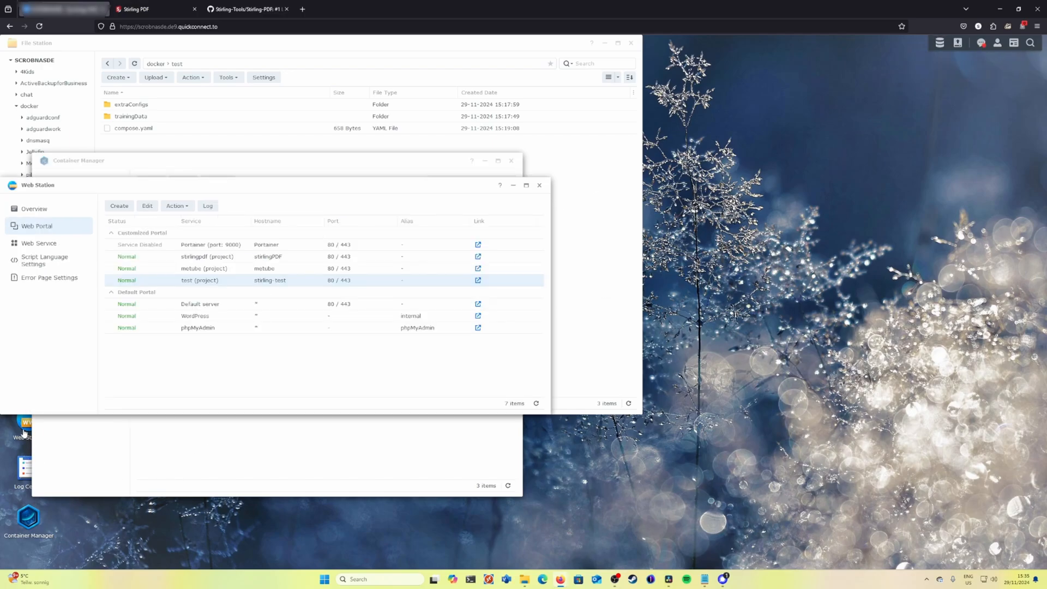
mouse_move(289, 297)
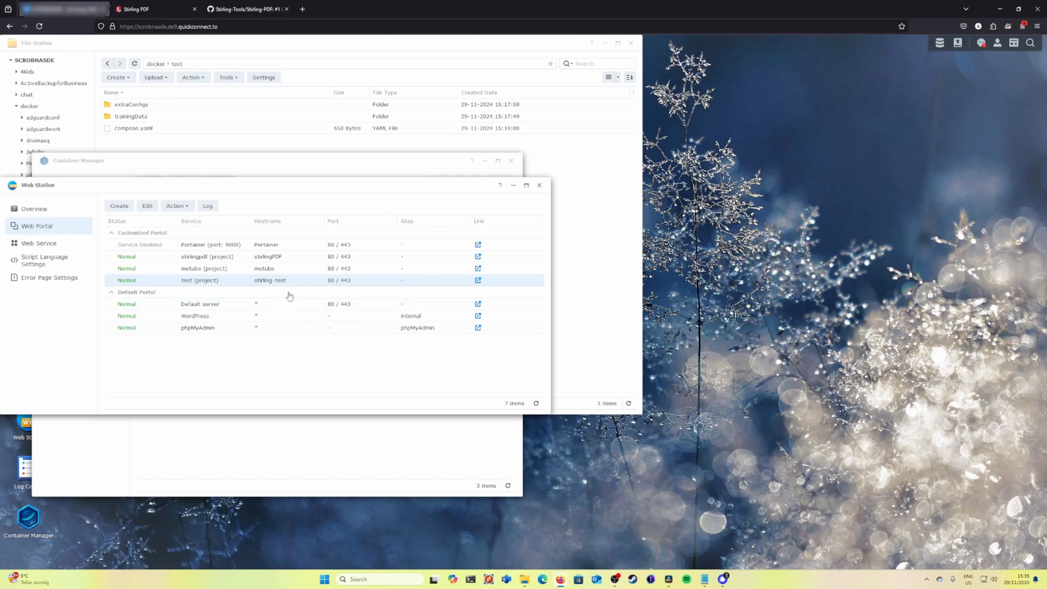
mouse_move(479, 288)
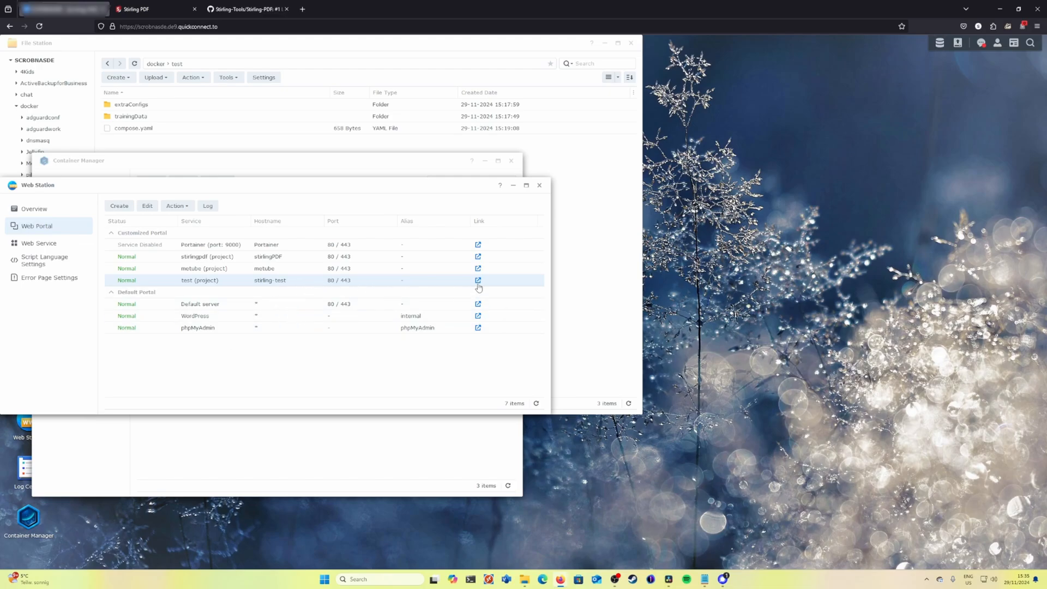
mouse_move(478, 280)
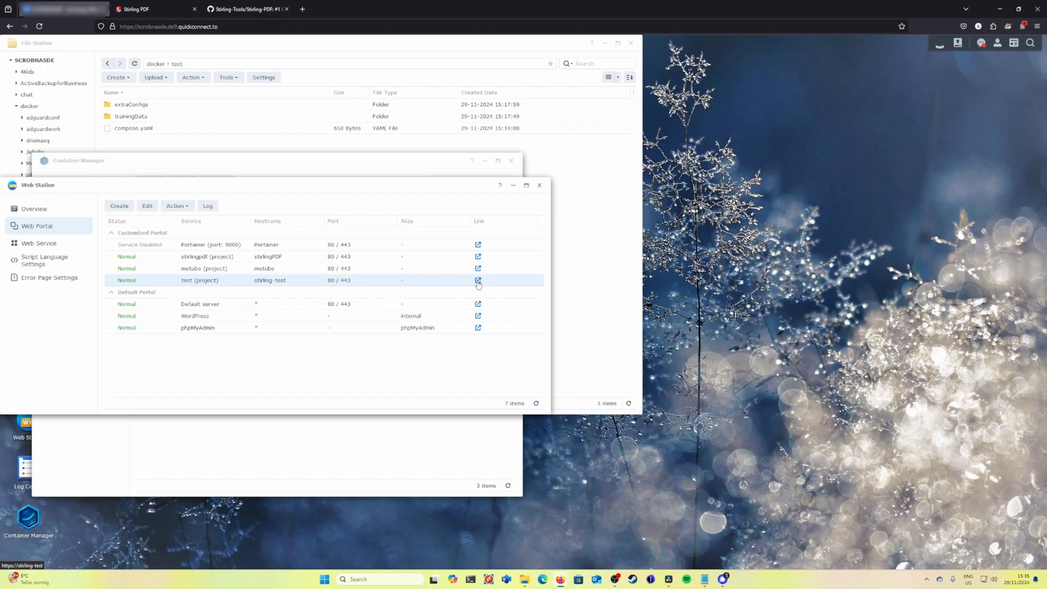
click(478, 281)
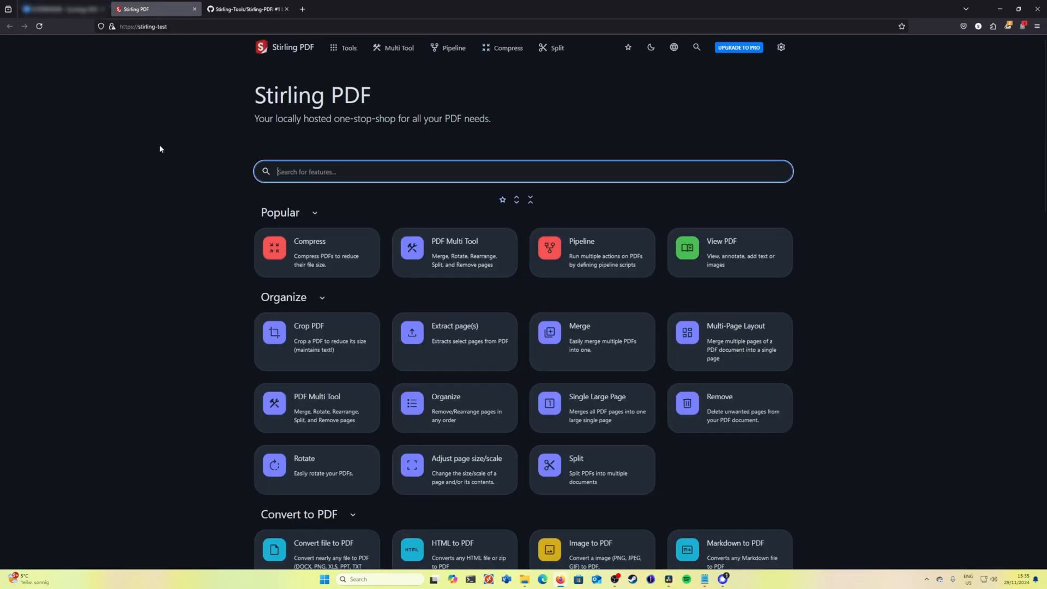
mouse_move(39, 26)
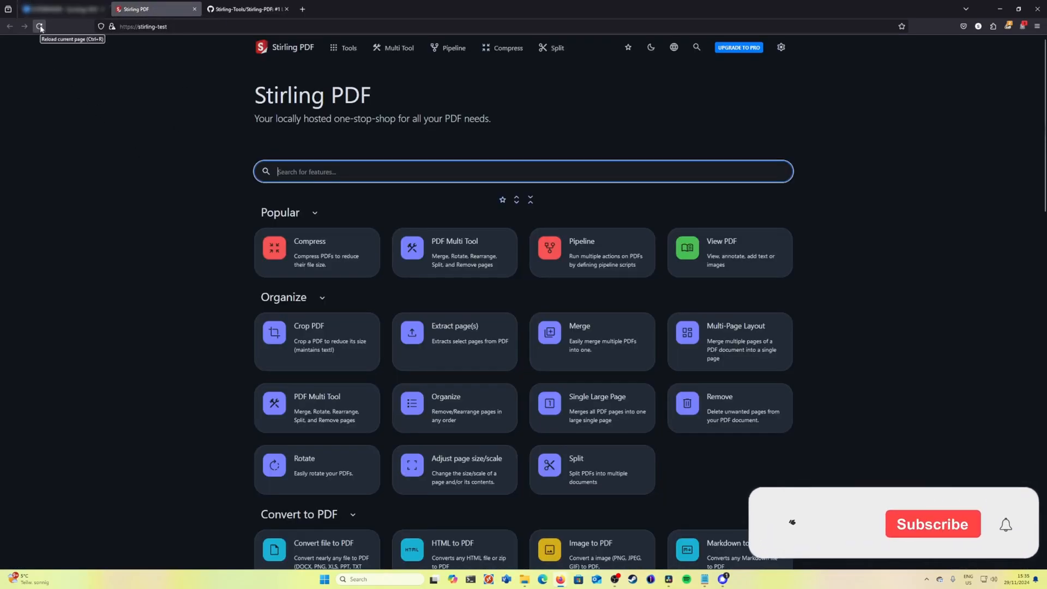
- Reload the stirling-test page to show StirlingPDF Home, PDF Writer and StirlingTest
click(39, 26)
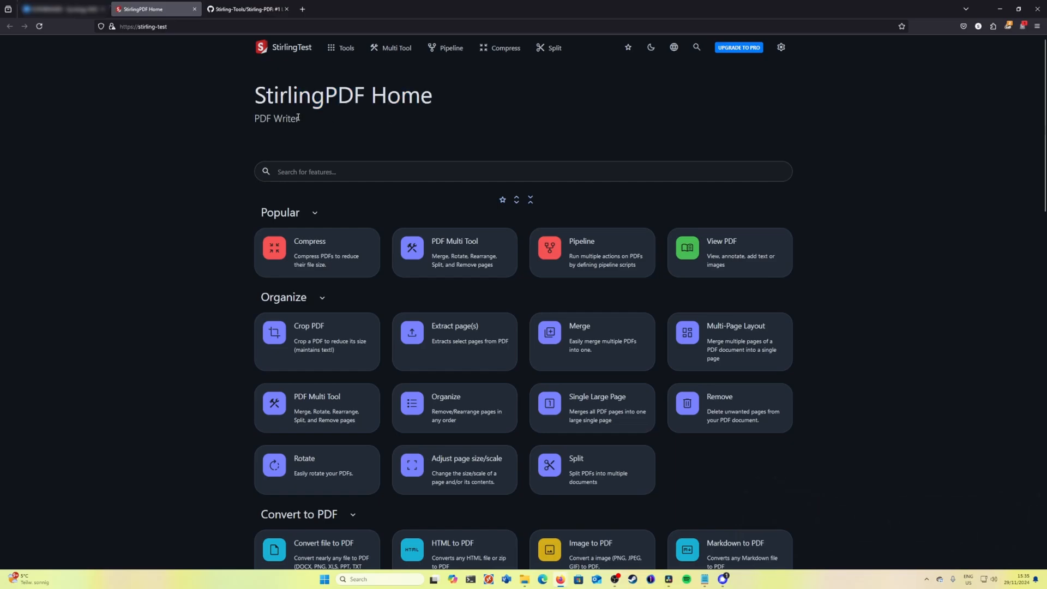
mouse_move(244, 9)
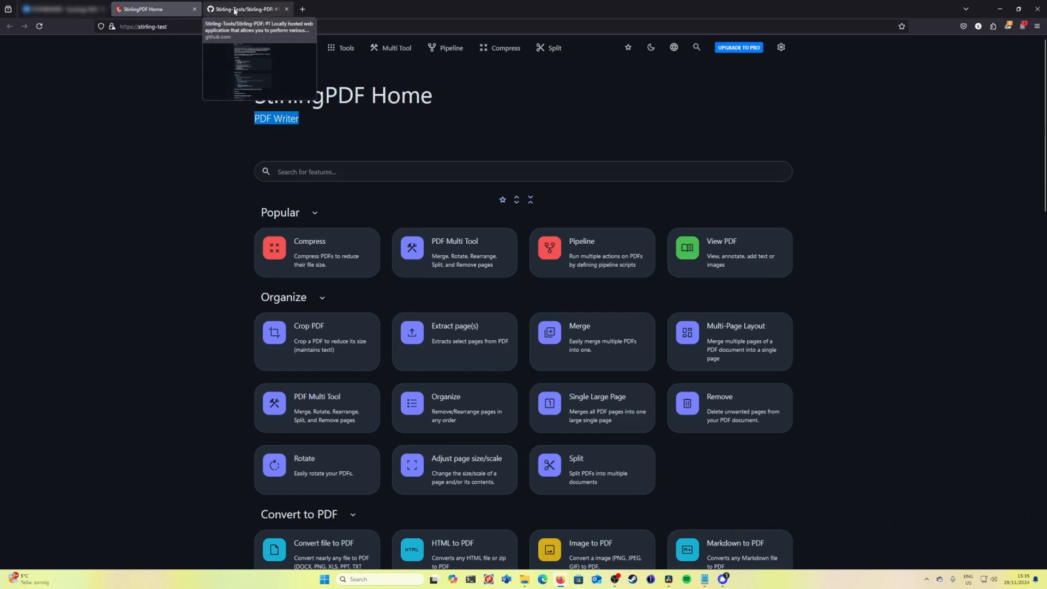
click(244, 9)
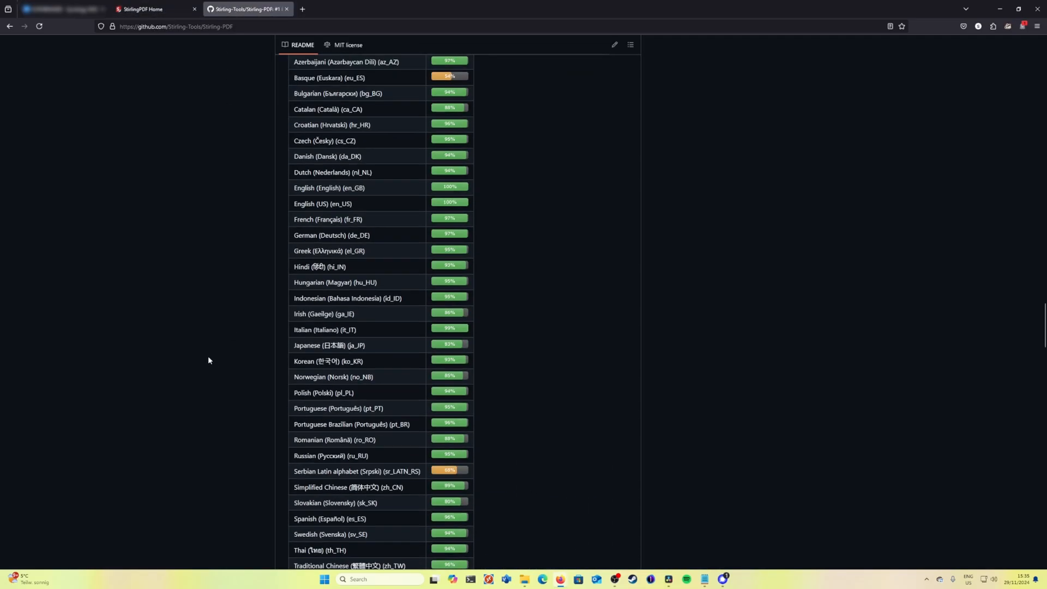
scroll(down, 3)
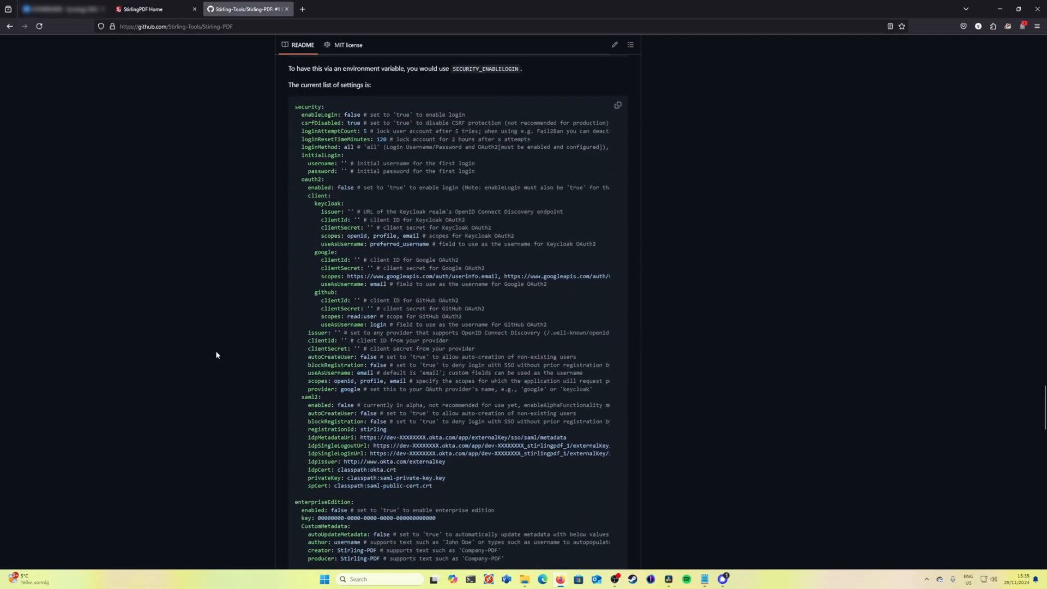
scroll(down, 3)
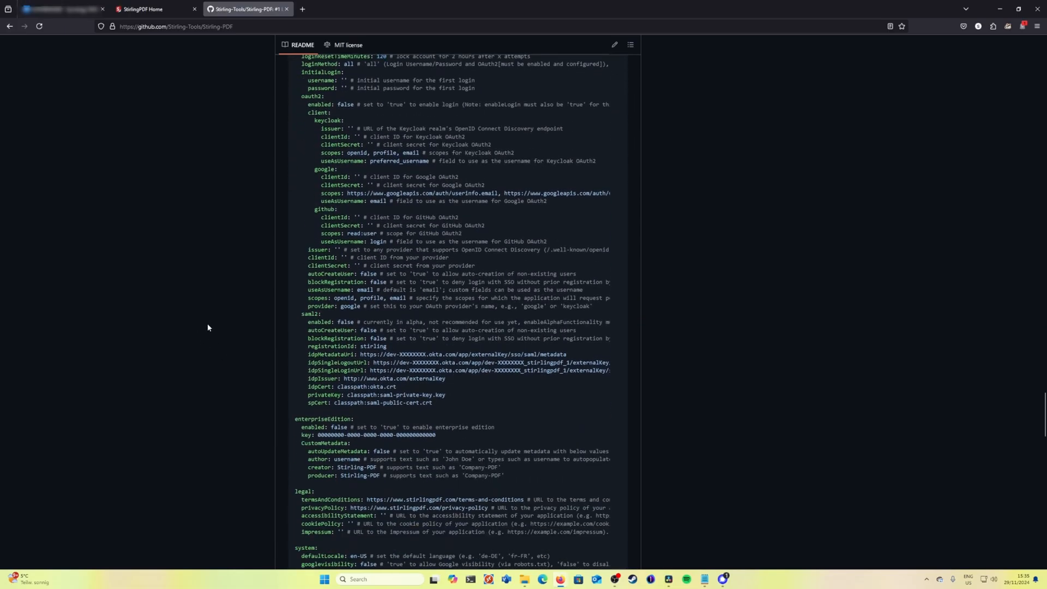
mouse_move(215, 323)
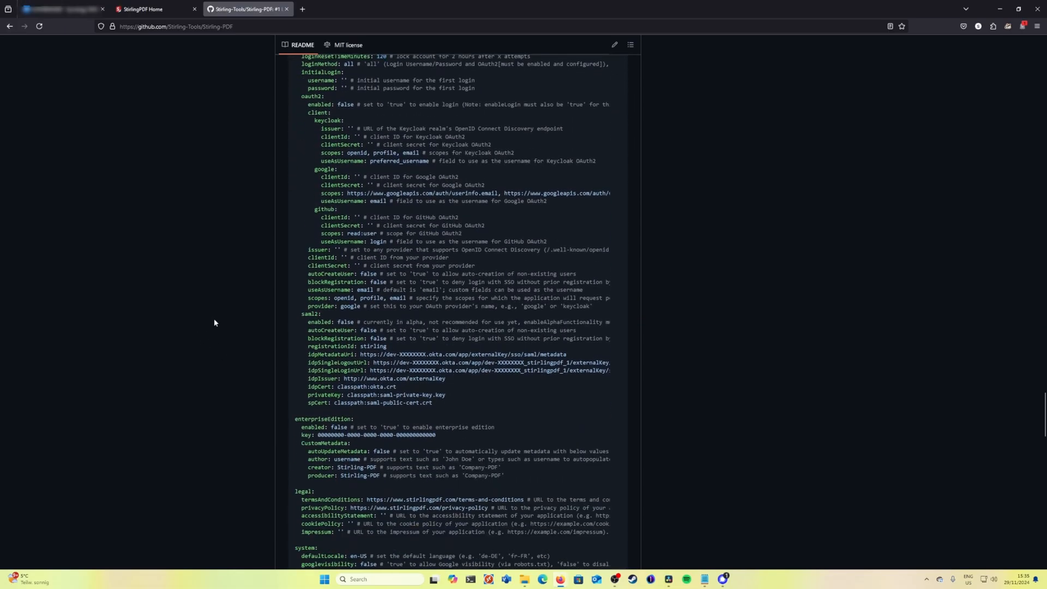
scroll(down, 3)
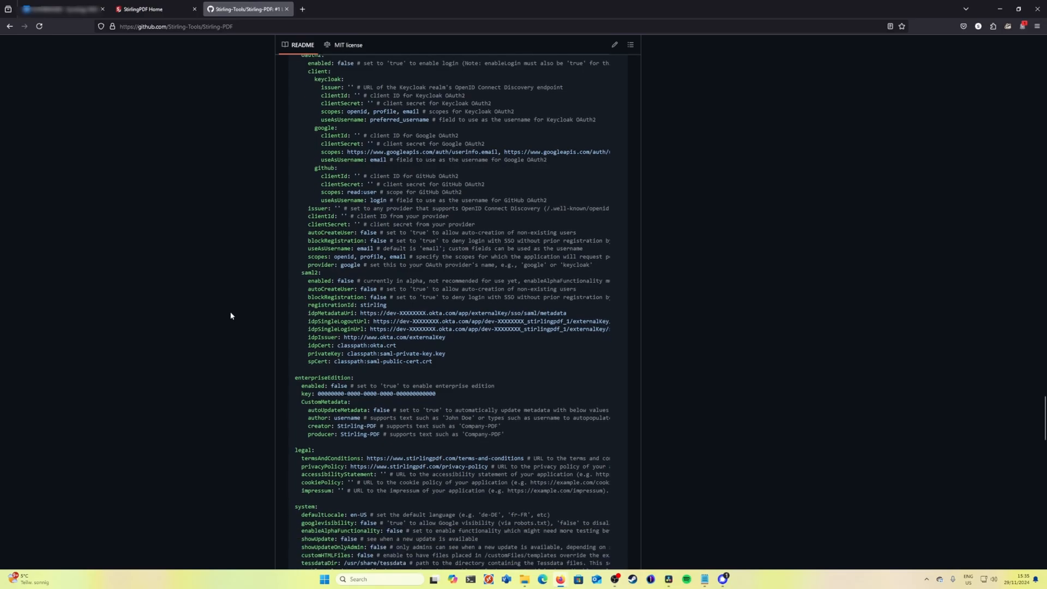
click(141, 8)
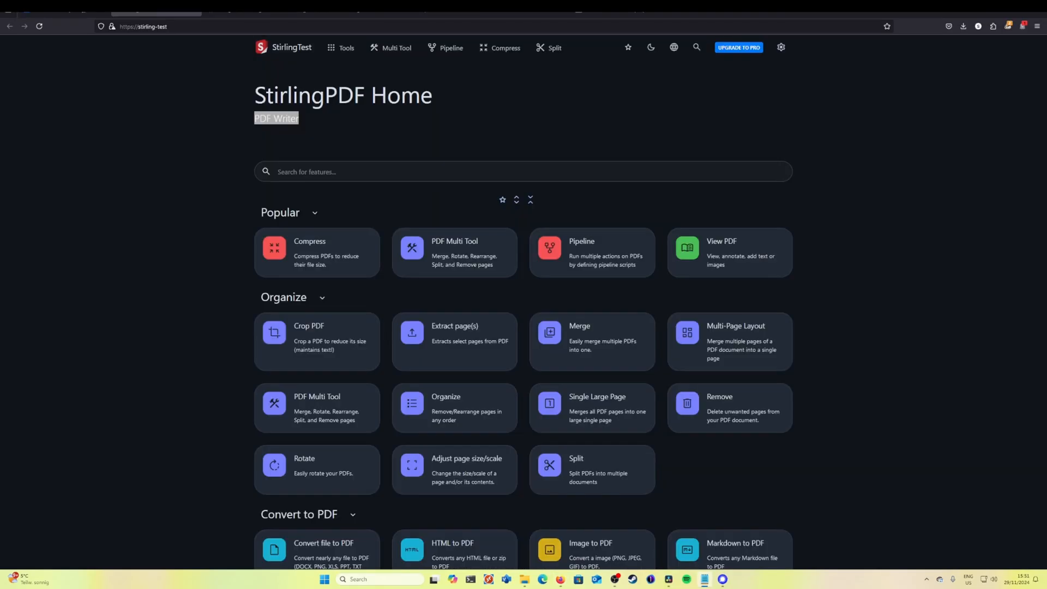